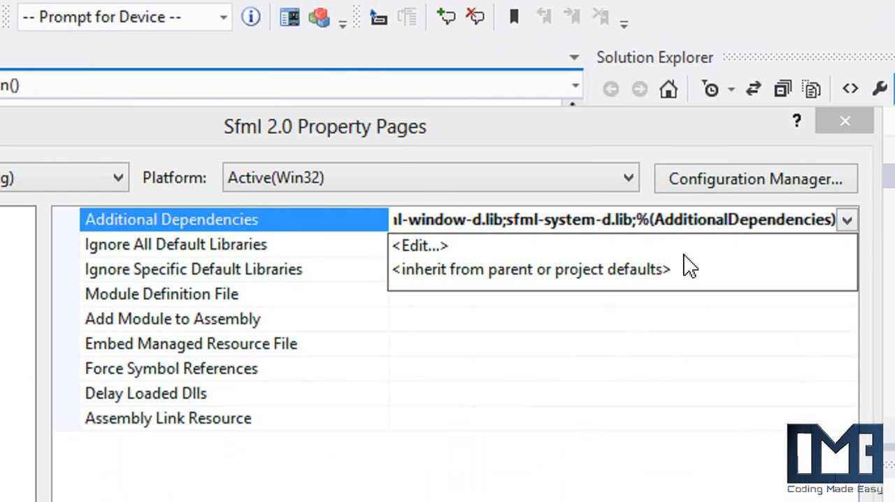
- Check that sfml-audio-d.lib appears in the linker's Additional Dependencies list
click(419, 245)
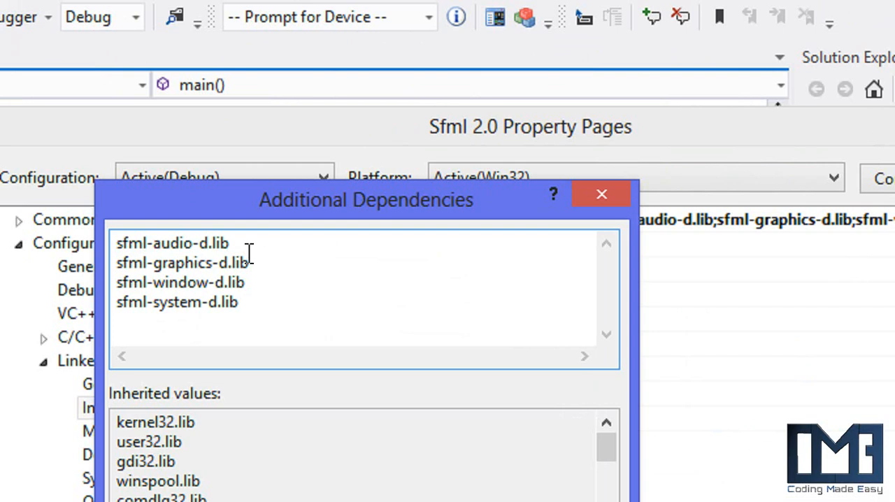
mouse_move(240, 249)
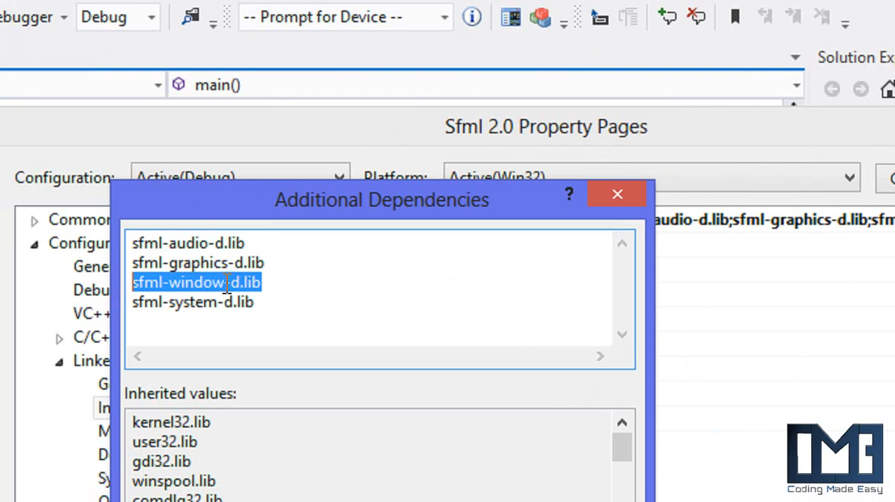
mouse_move(231, 369)
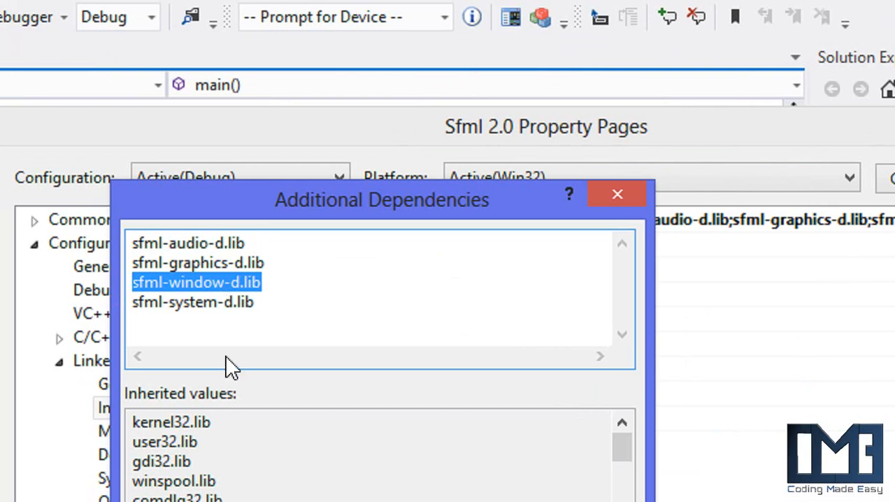
mouse_move(196, 388)
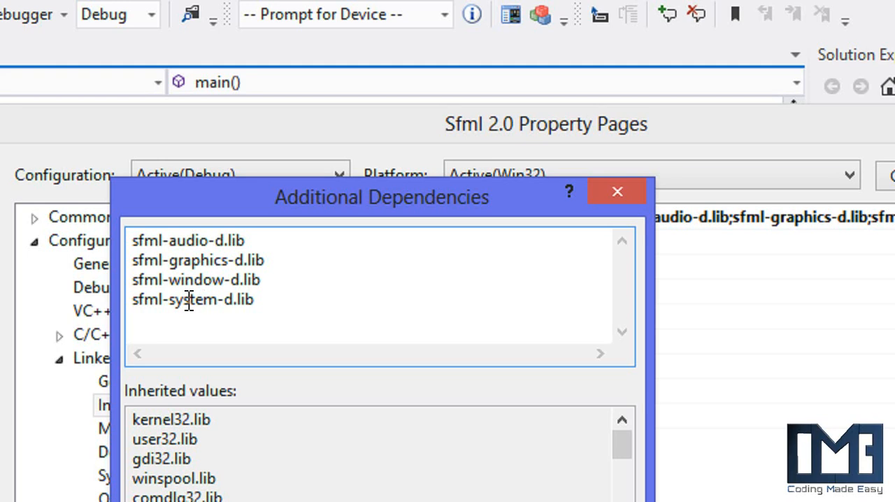
mouse_move(214, 266)
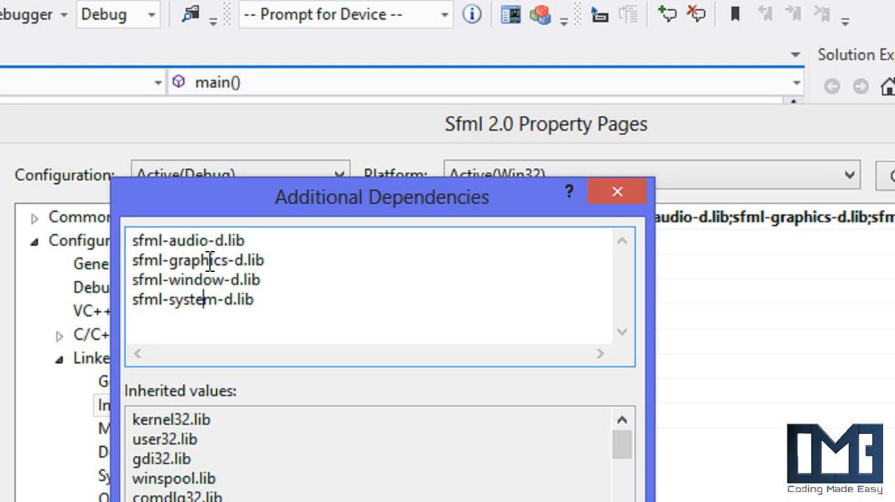
click(196, 240)
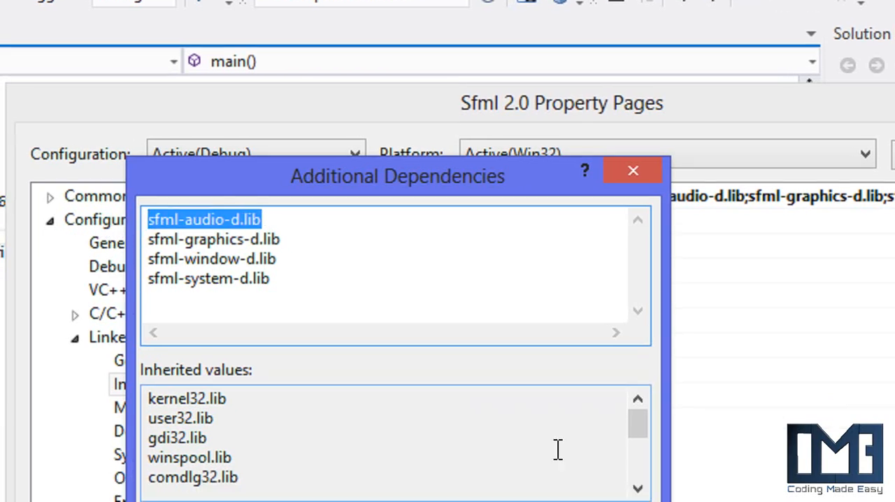
click(633, 170)
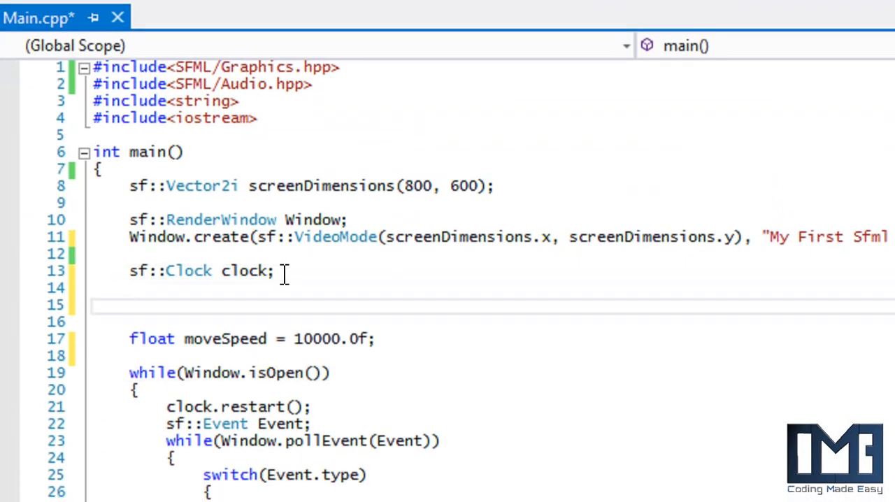
- Begin an sf::Sound declaration below soundBuffer using IntelliSense
text(sf::)
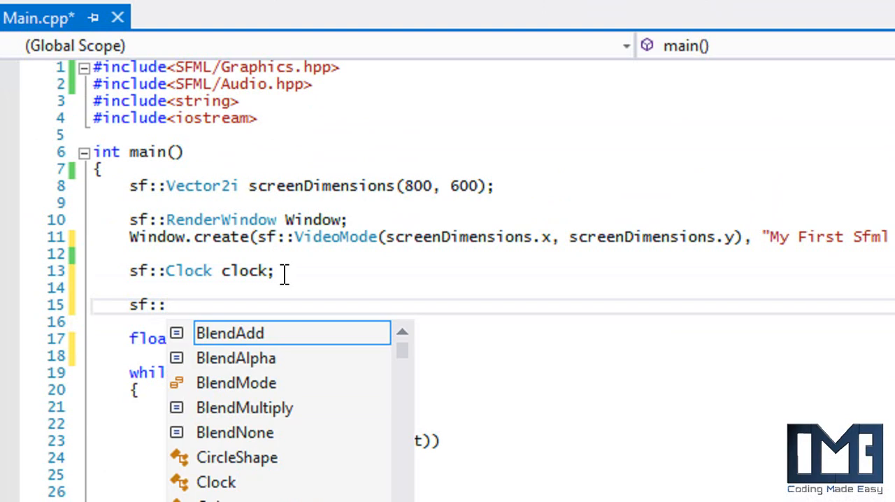
text(SoundBuffer soundBuffer;)
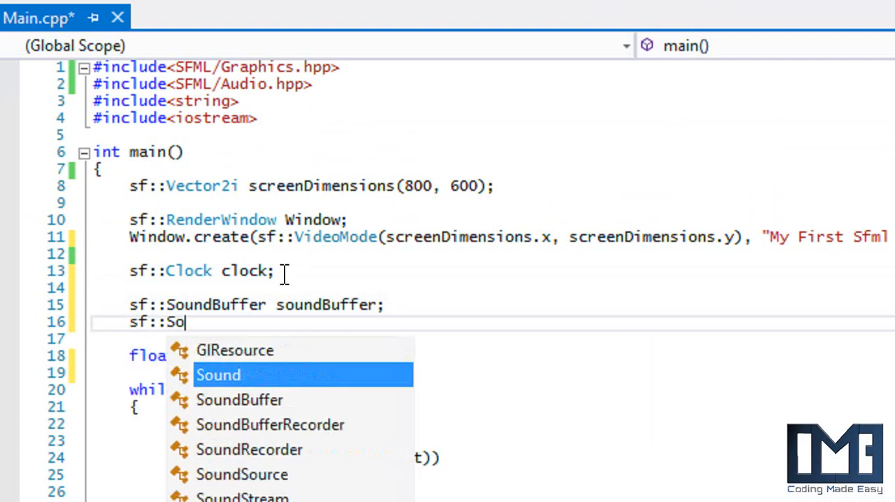
click(219, 375)
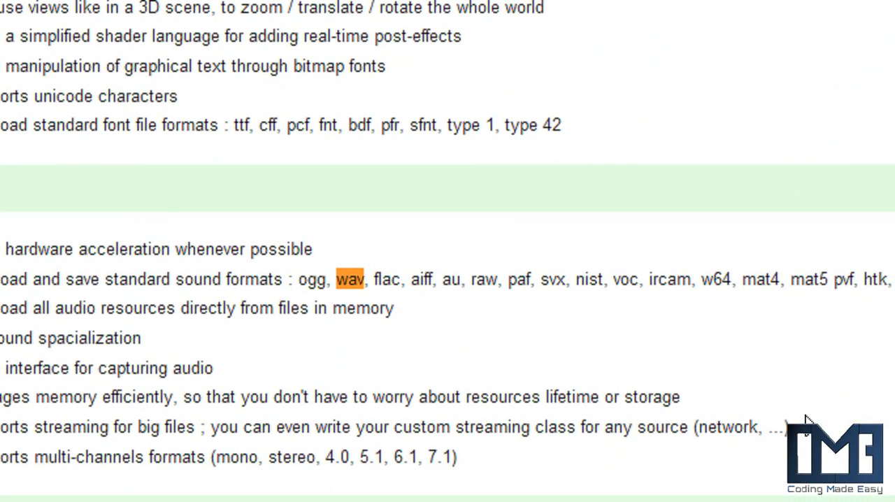
- Scroll the sfml-dev.org features page to the Audio section listing ogg and wav
scroll(down, 3)
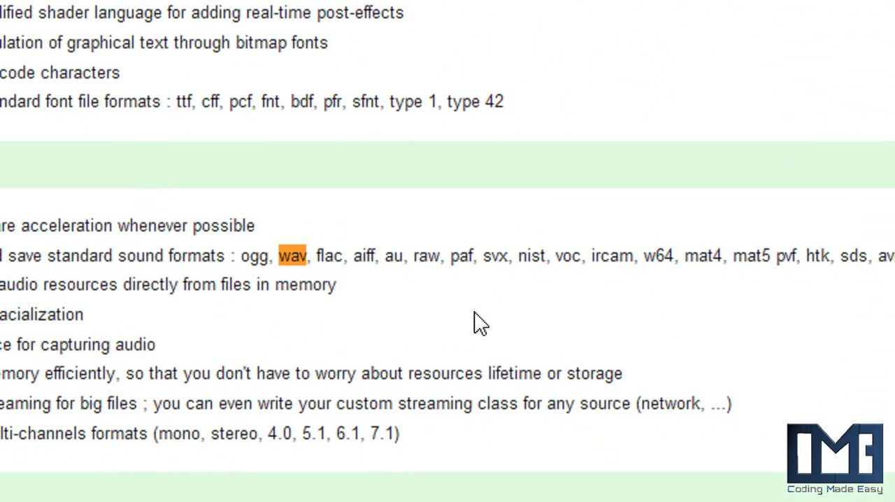
mouse_move(461, 325)
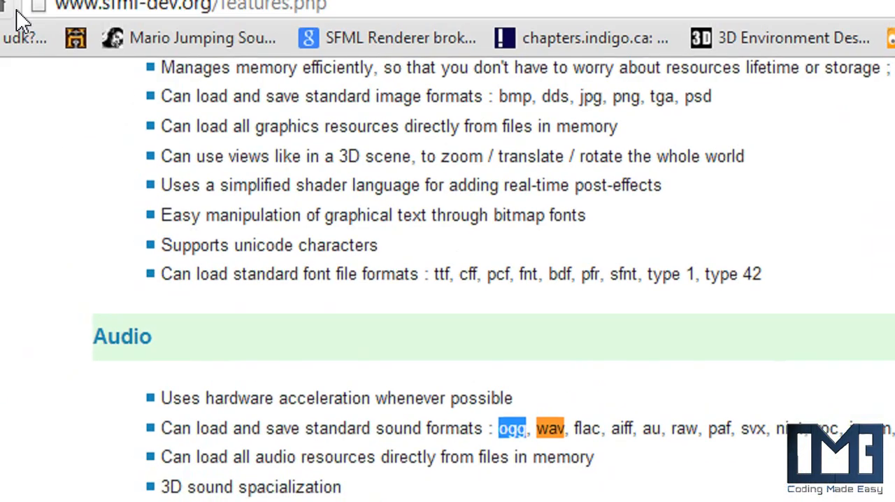
scroll(down, 3)
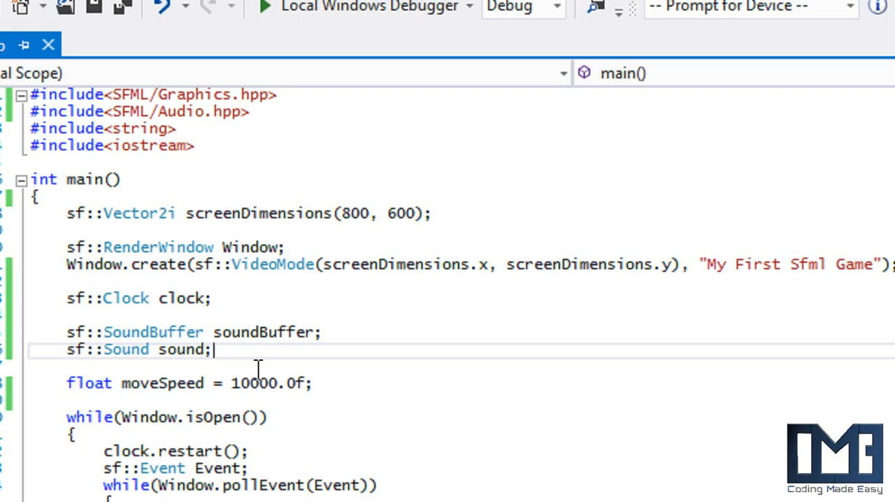
- Write the if(!soundBuffer.loadFromFile("beep.wav")) check
text(if()
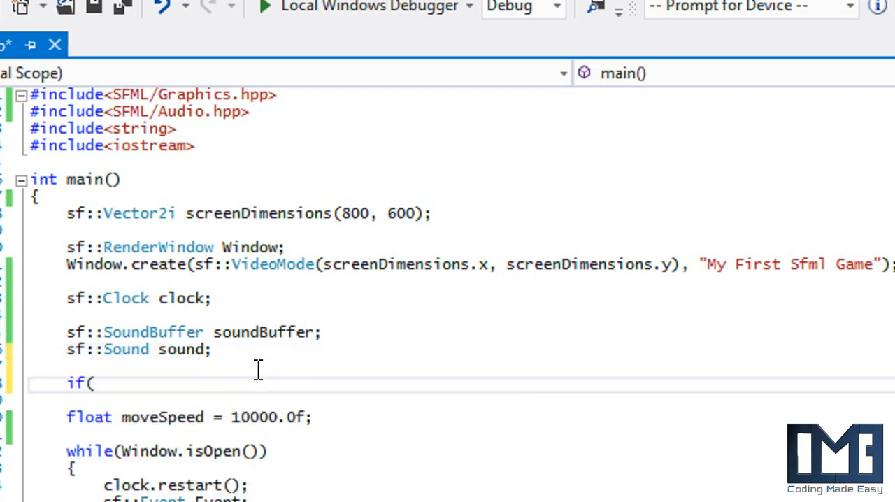
text(!soundBuffer.loadFromFile()
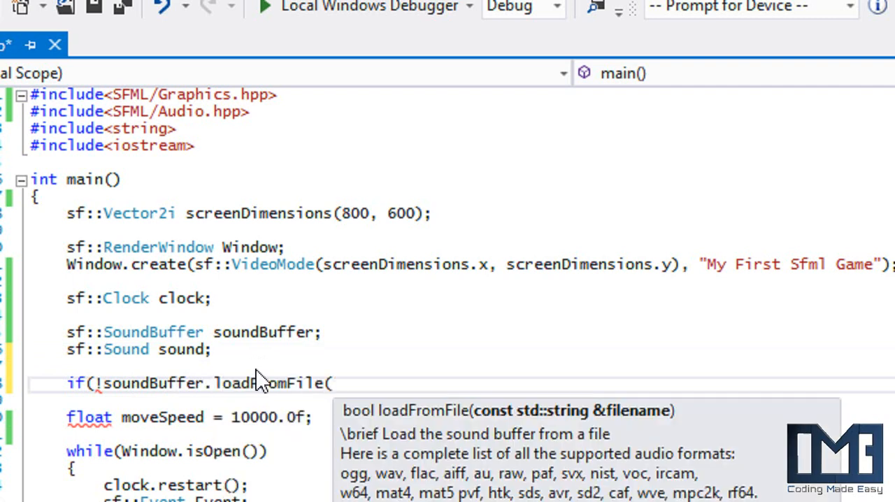
text("beep.wav)
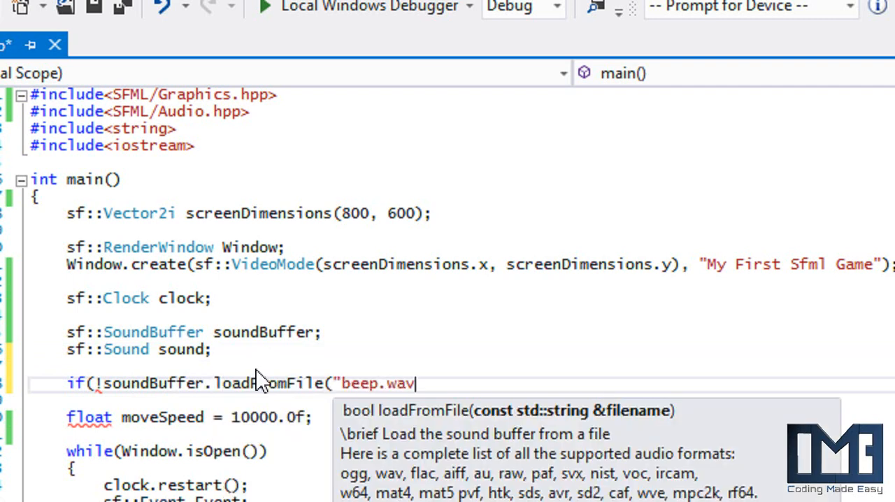
text(")))
text(s)
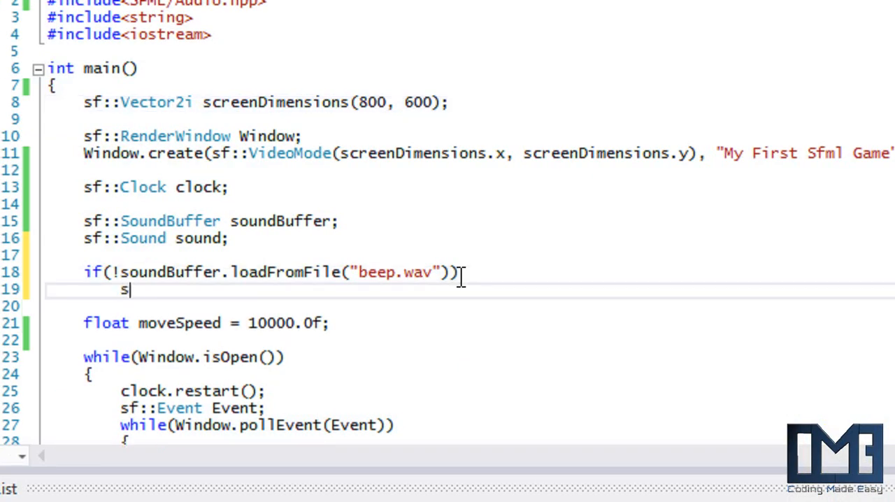
- Print "can't find beep.wav" on failure and attach soundBuffer with sound.setBuffer
text(td::cout << ")
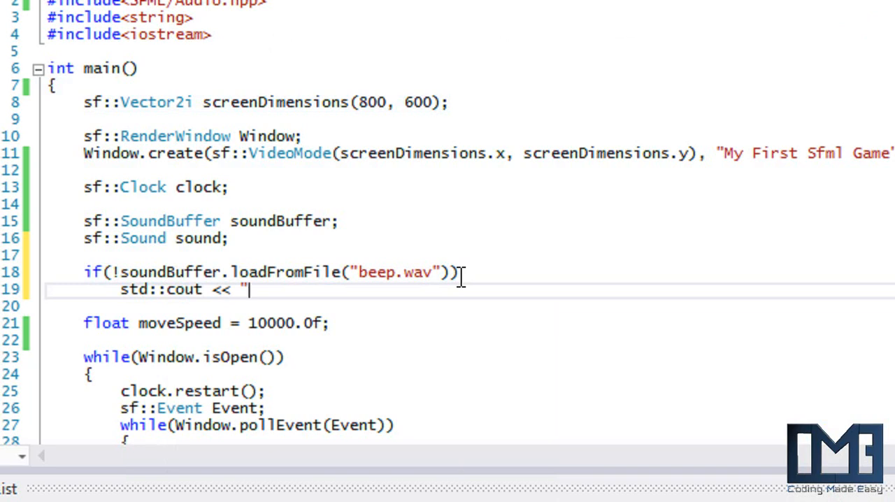
text(can't)
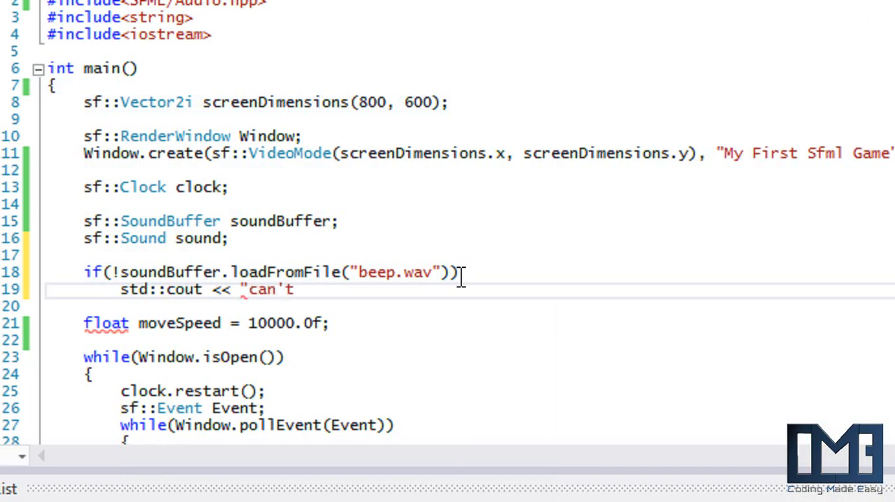
text(find beep.)
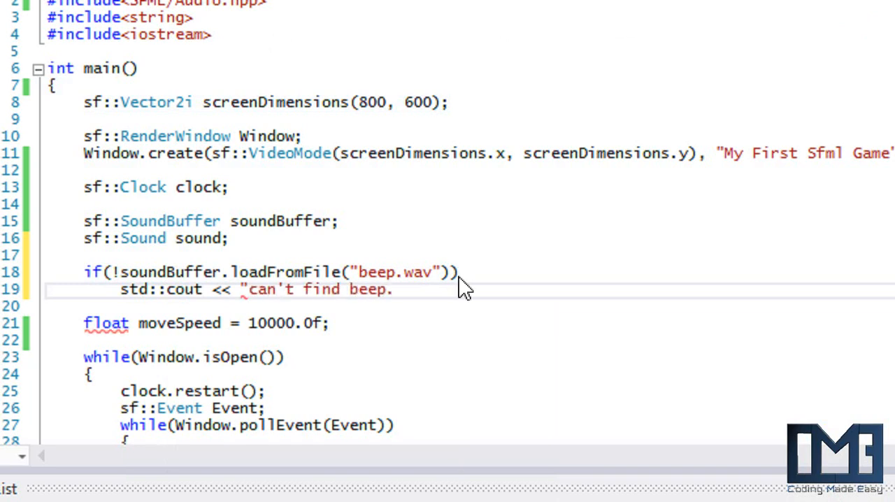
text(.wav" << std::)
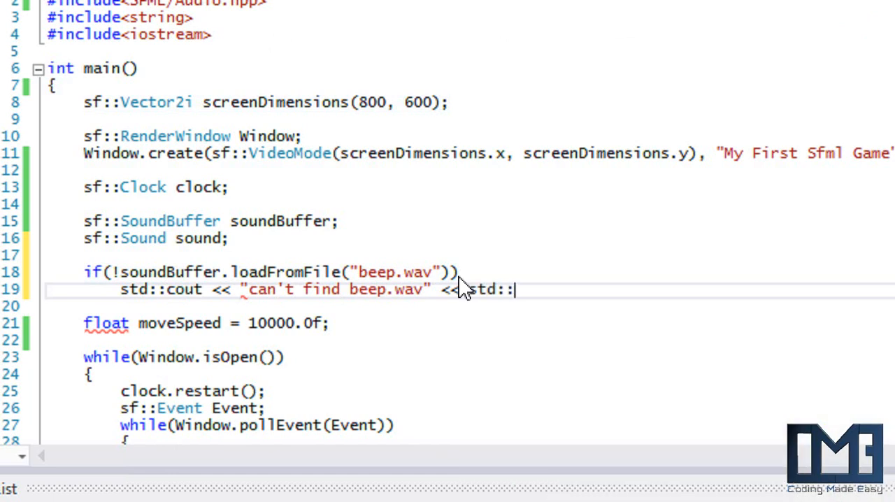
text(endl;)
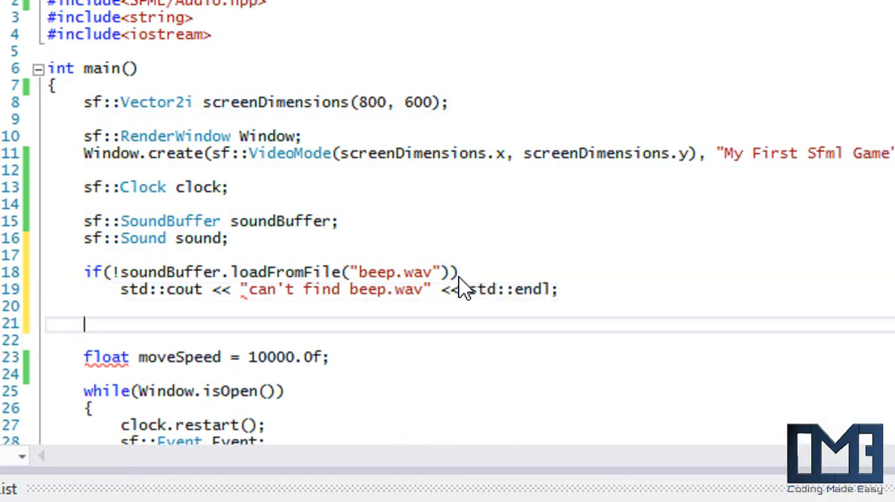
text(sound.setBuffer(soundBuffer);)
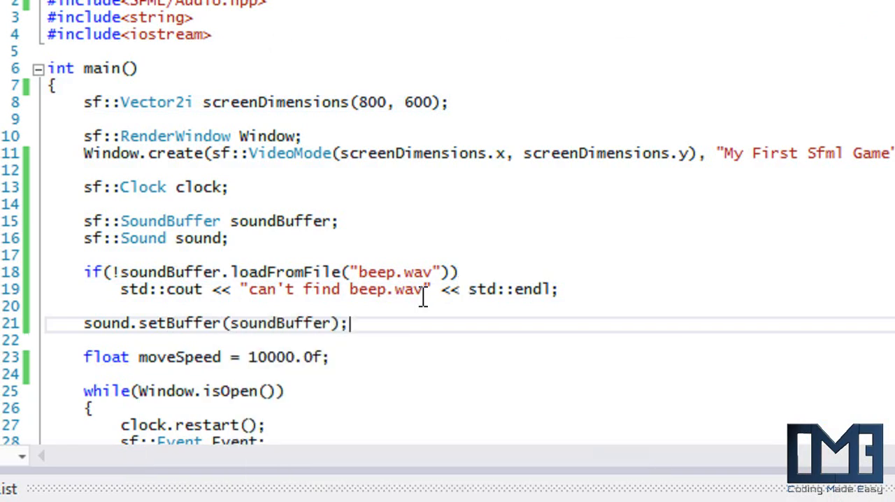
- Add sound.play() under the sf::Keyboard::P check in the KeyPressed case
scroll(down, 3)
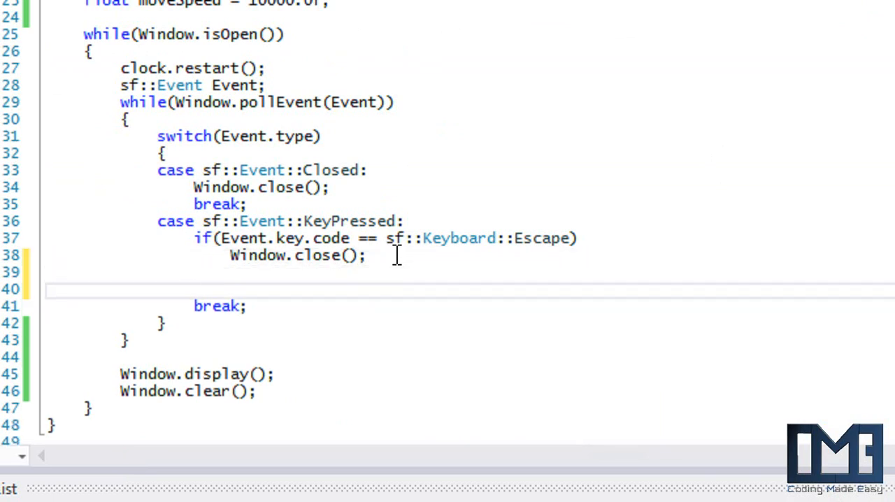
text(if(Event.key.code == sf::)
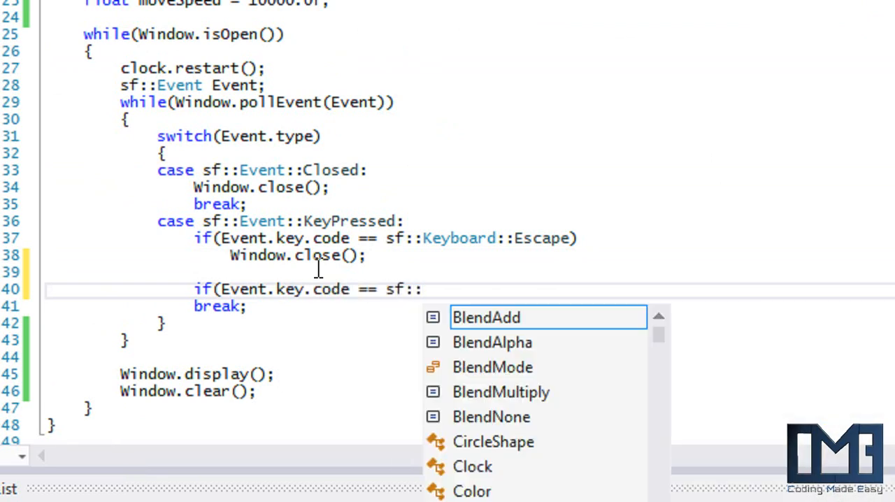
text(Keyboard::P)))
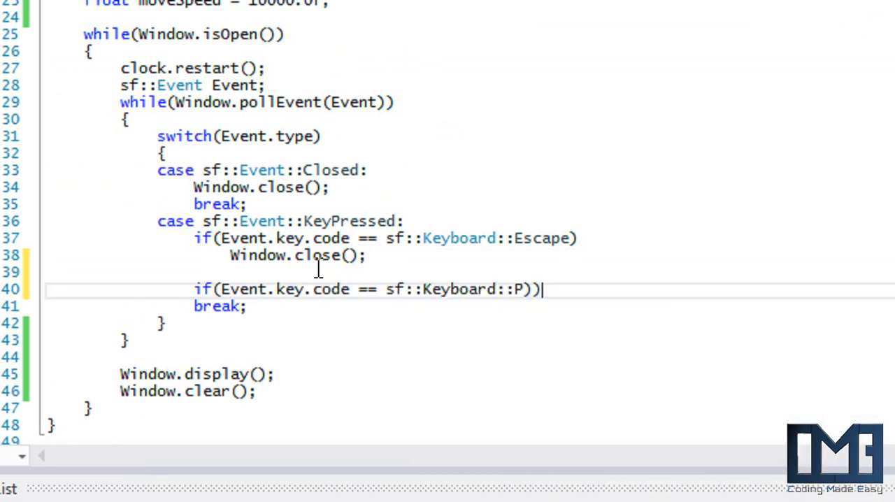
key(Backspace)
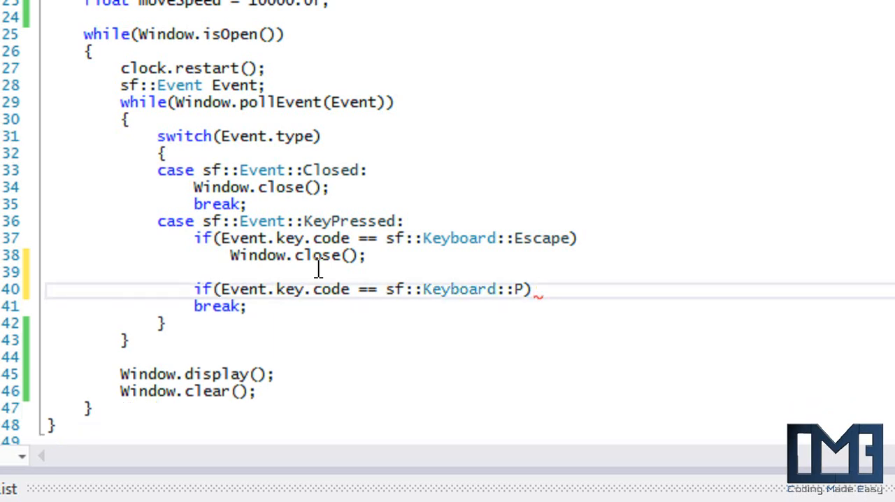
text(sound)
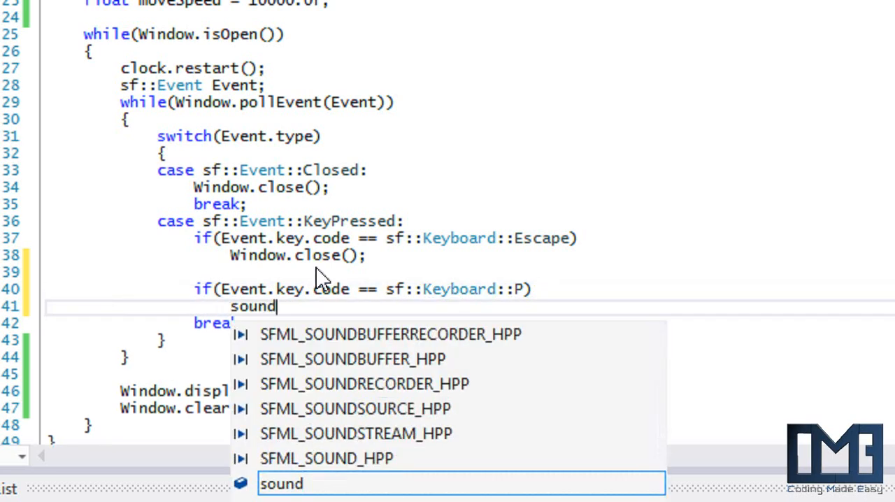
text(.play())
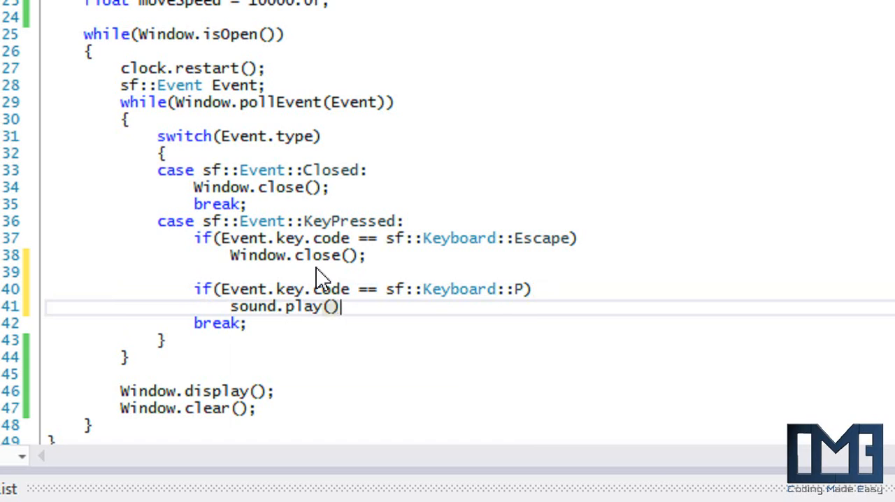
text(;)
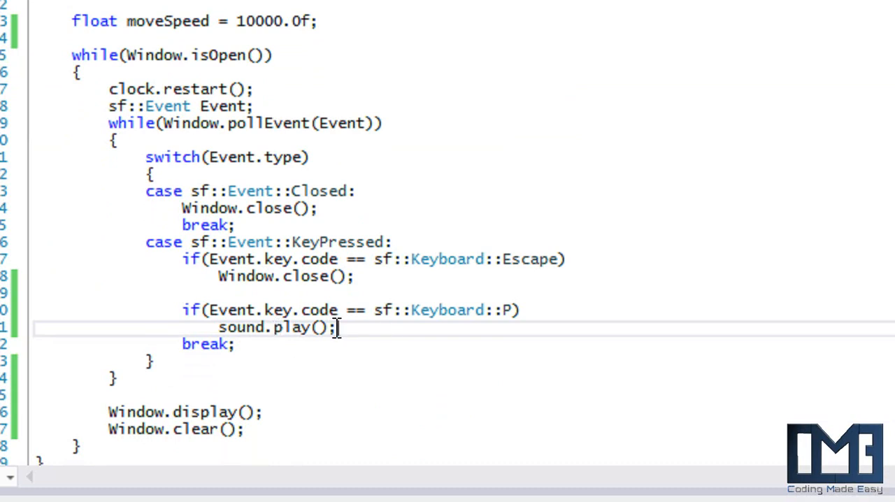
mouse_move(236, 191)
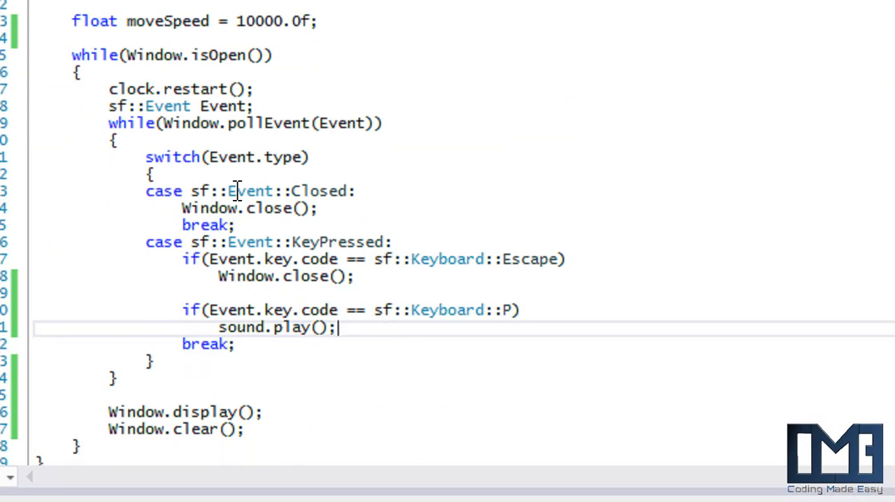
mouse_move(196, 120)
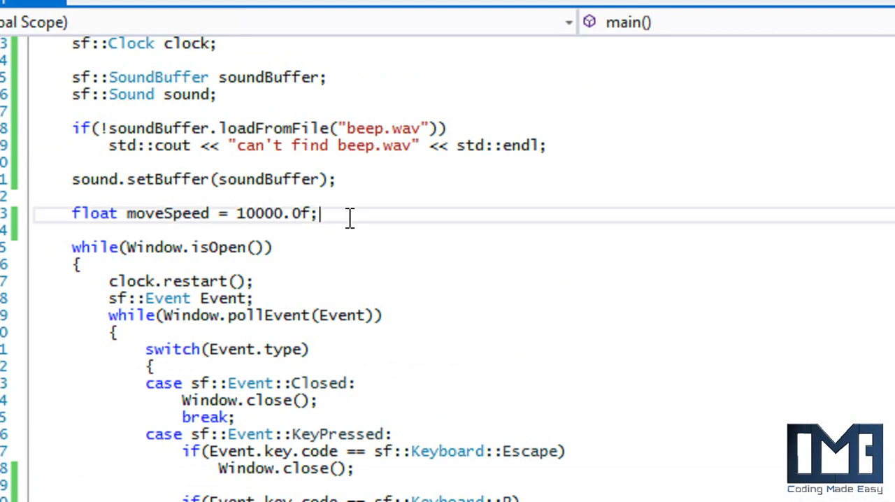
- Add sound.setPitch(1.5f) above the game loop, then run and close the game
text(sound.setPitch)
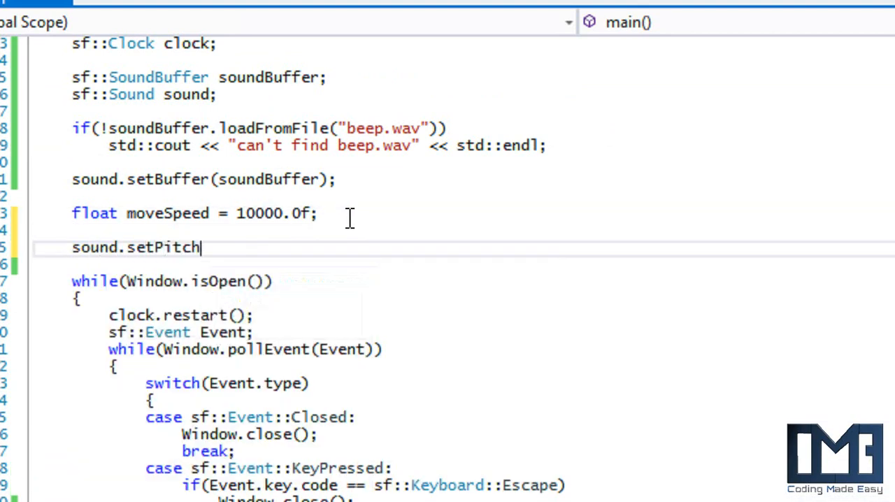
text((0.)
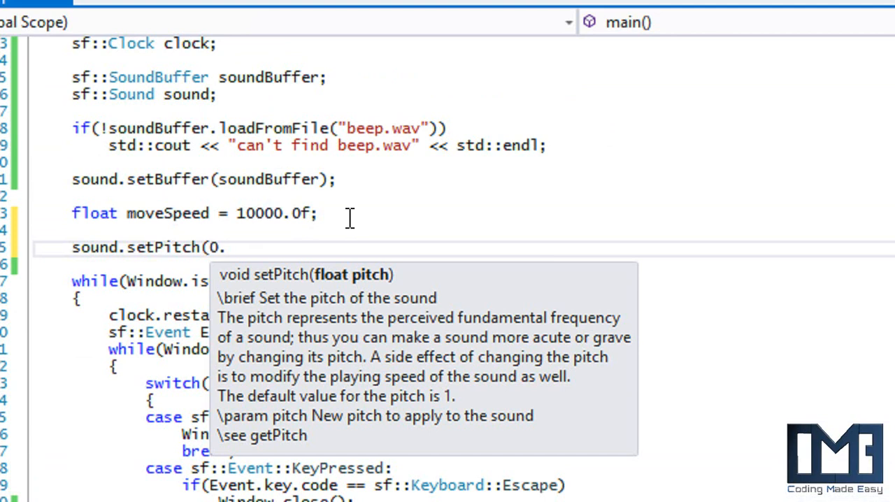
text(1)
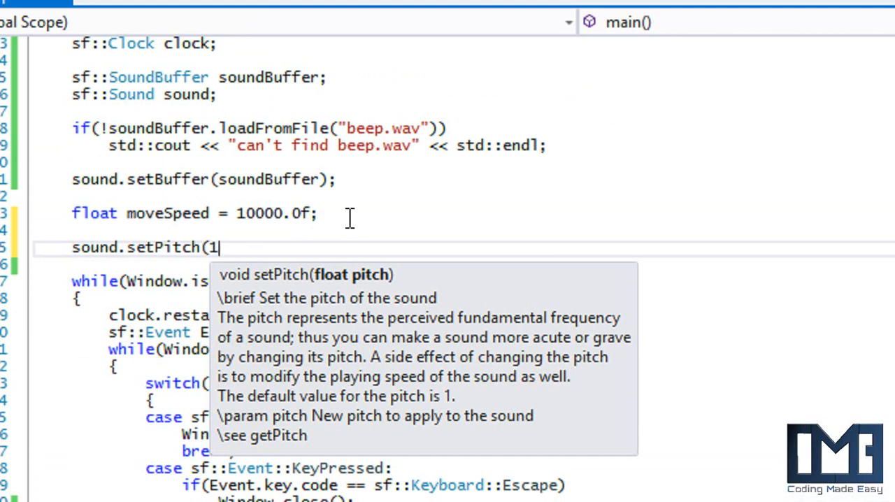
key(Backspace)
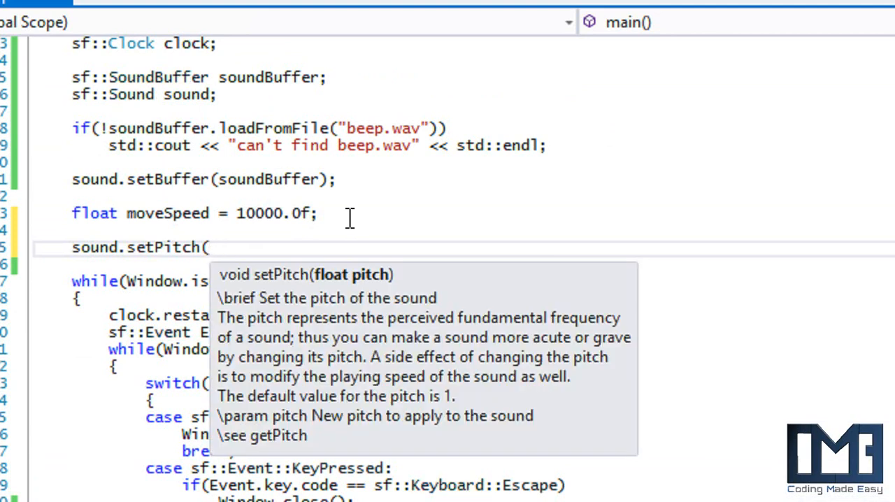
text(0)
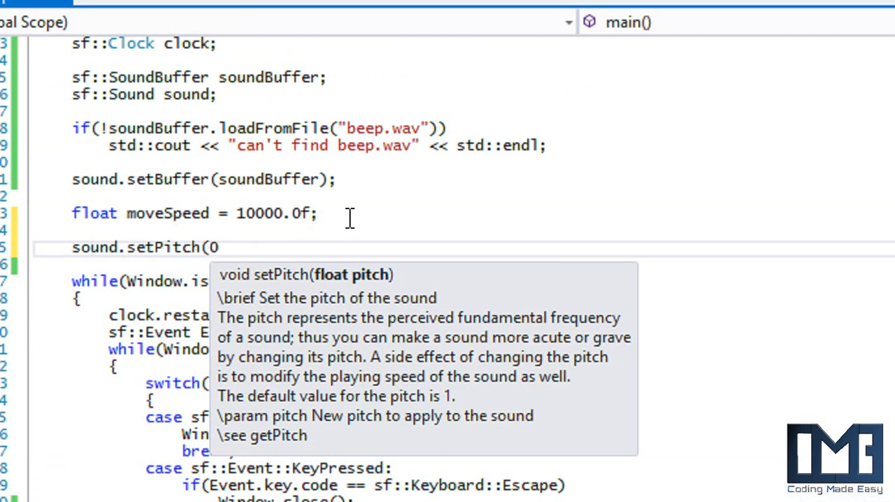
text(.5f);)
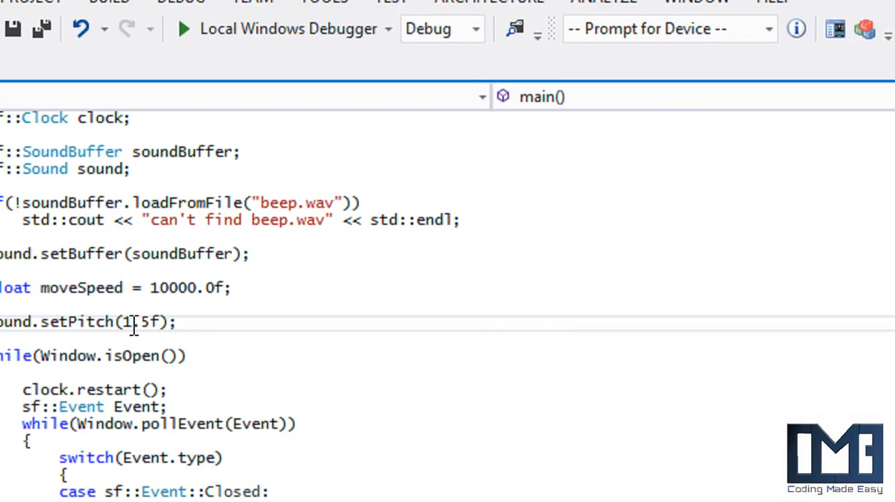
click(183, 28)
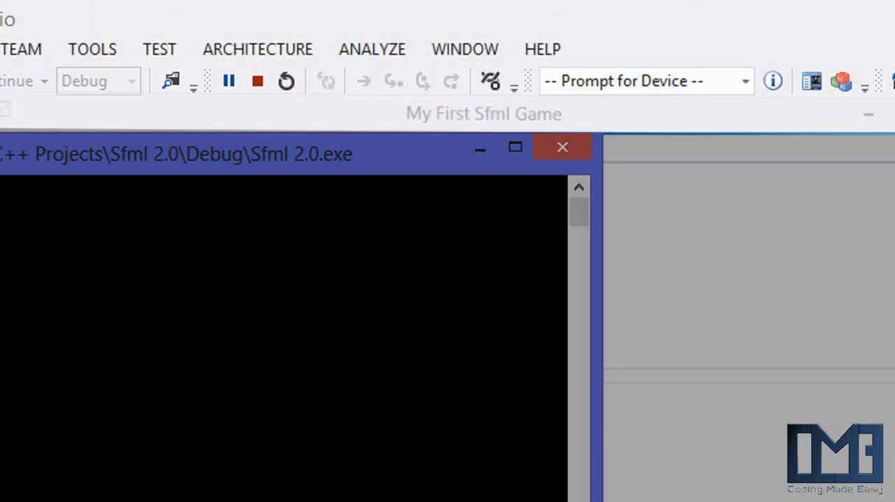
click(562, 147)
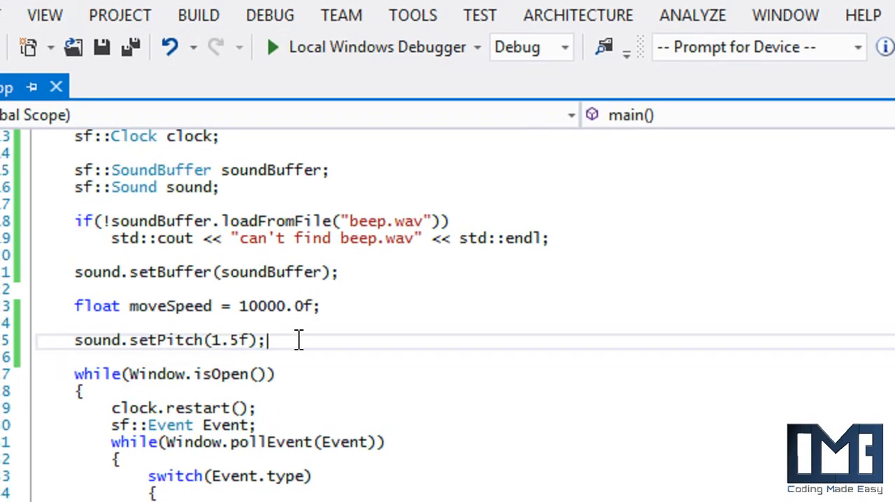
- Replace the setPitch line with sound.setVolume(50)
key(BackSpace)
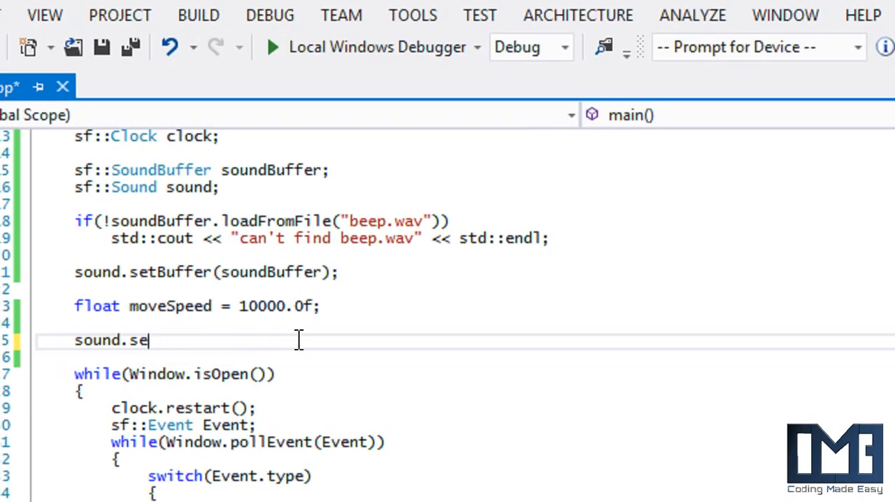
key(BackSpace)
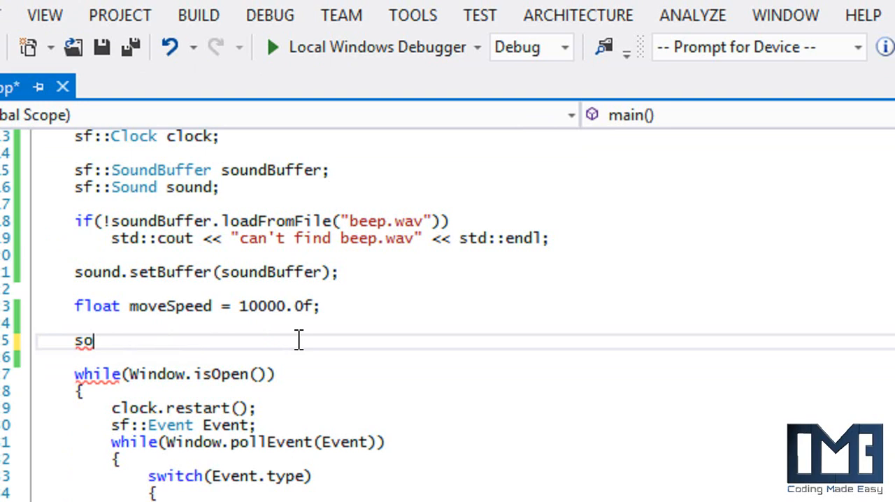
text(und.setVolume()
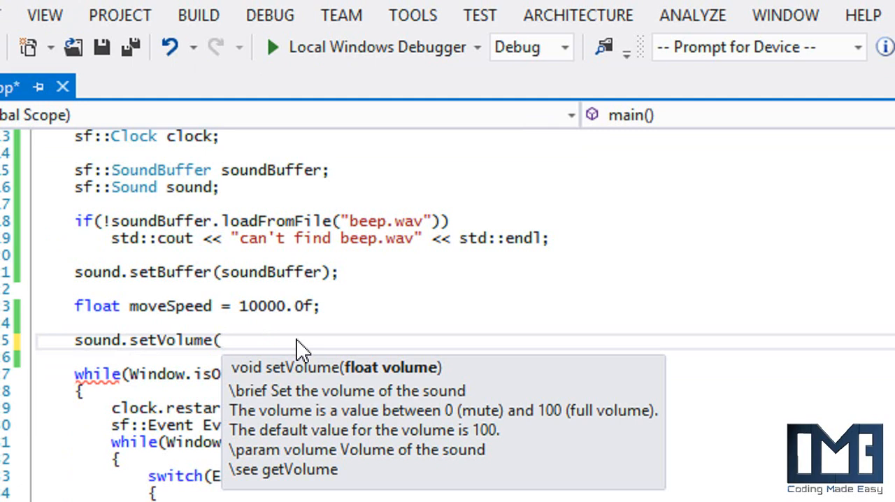
text(1000)
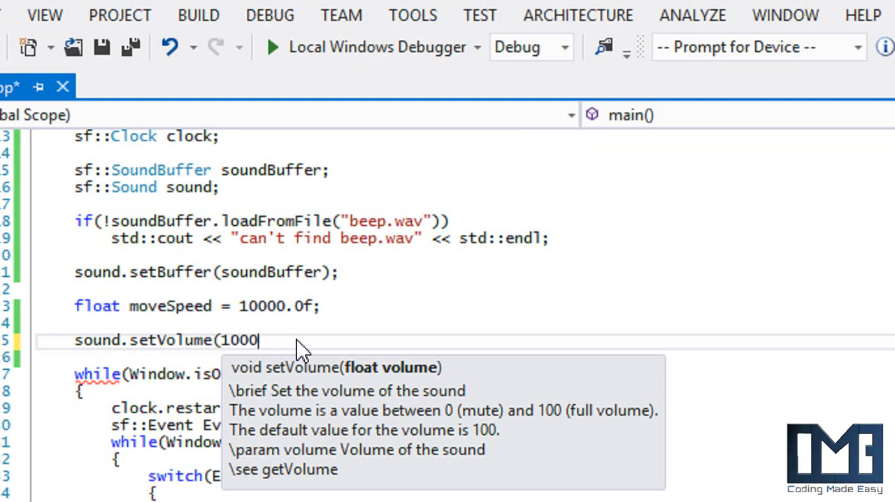
key(BackSpace)
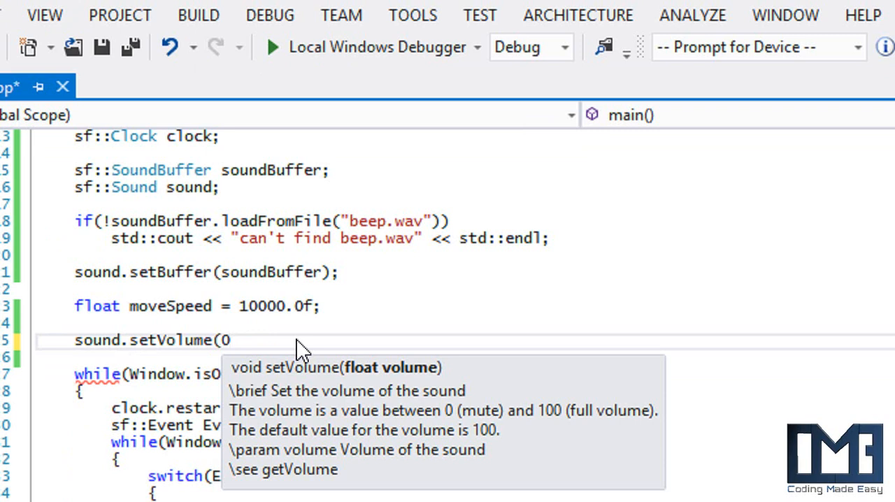
text(00)
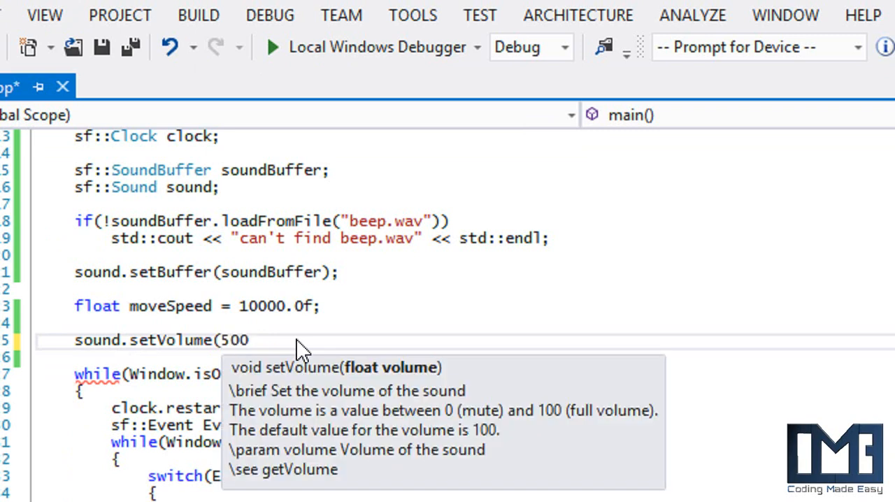
text(0);)
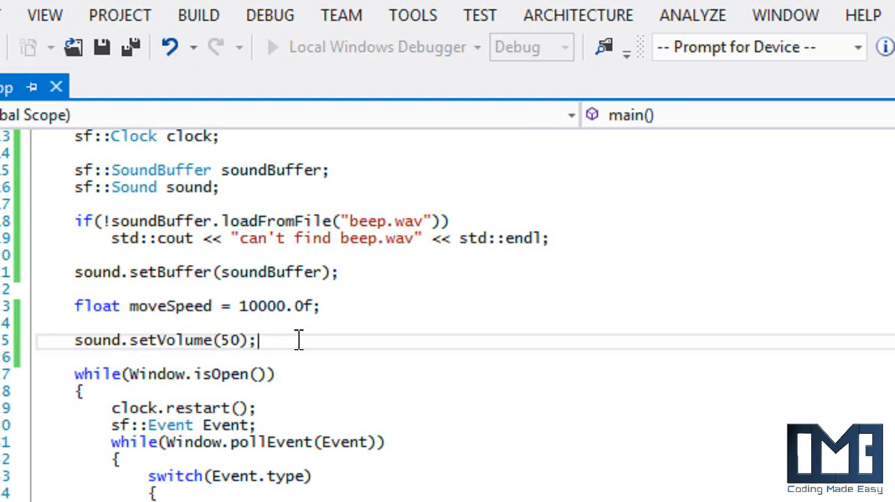
- End the test run, change the volume to 0, and run again
click(271, 47)
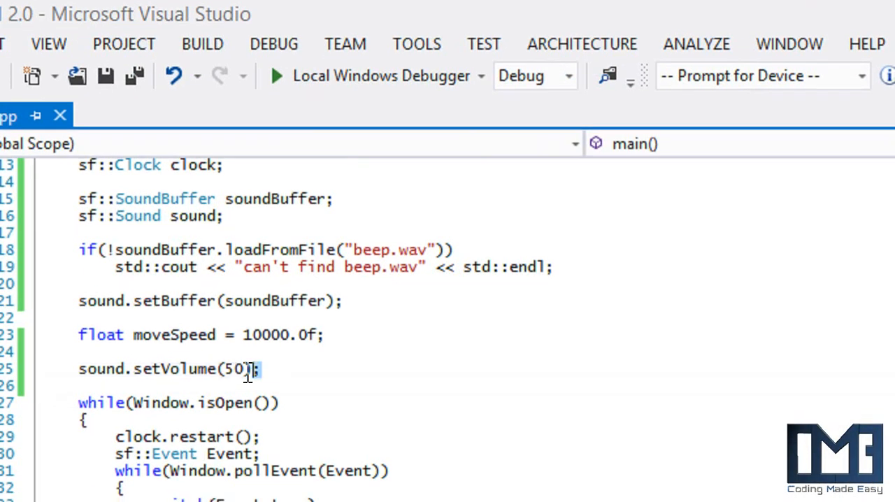
text(0)
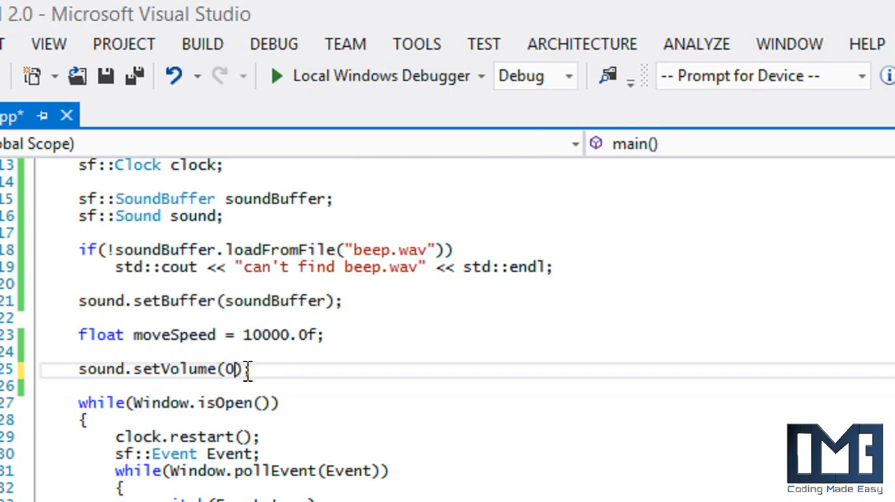
key(ctrl+s)
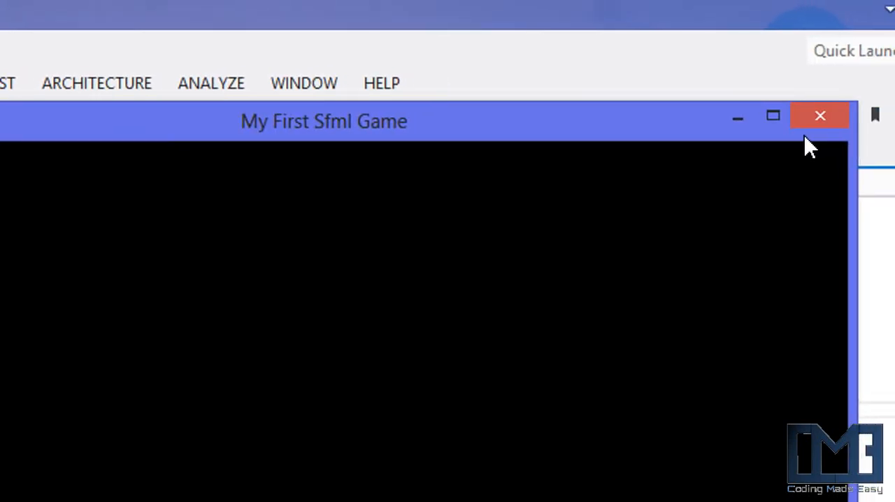
- Close the game and replace the volume line with sound.setLoop(true)
click(819, 115)
text(s)
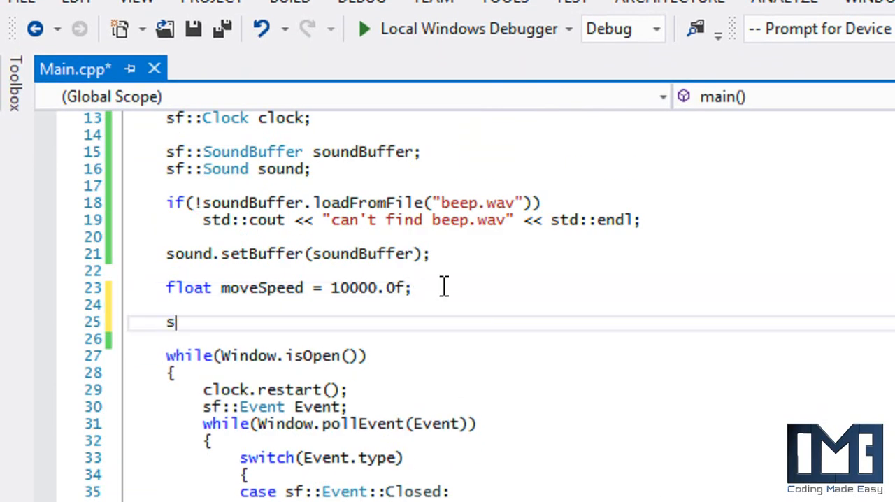
text(ound.se)
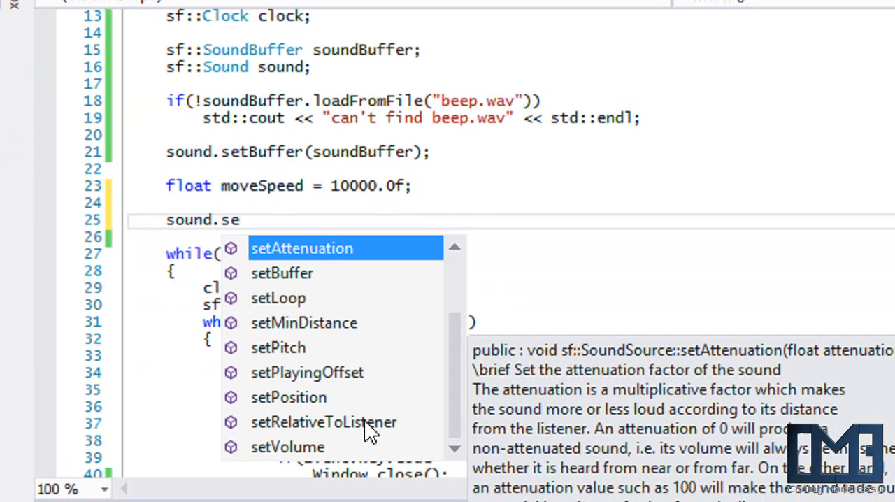
scroll(down, 3)
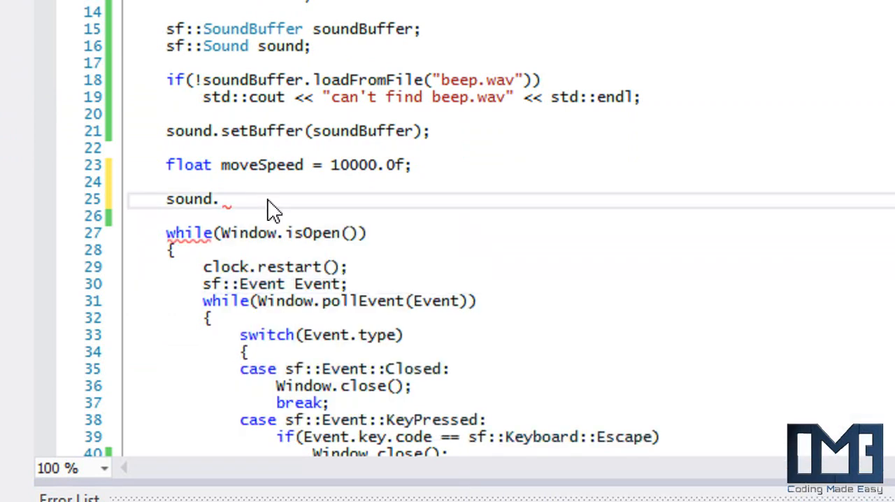
text(setLoop()
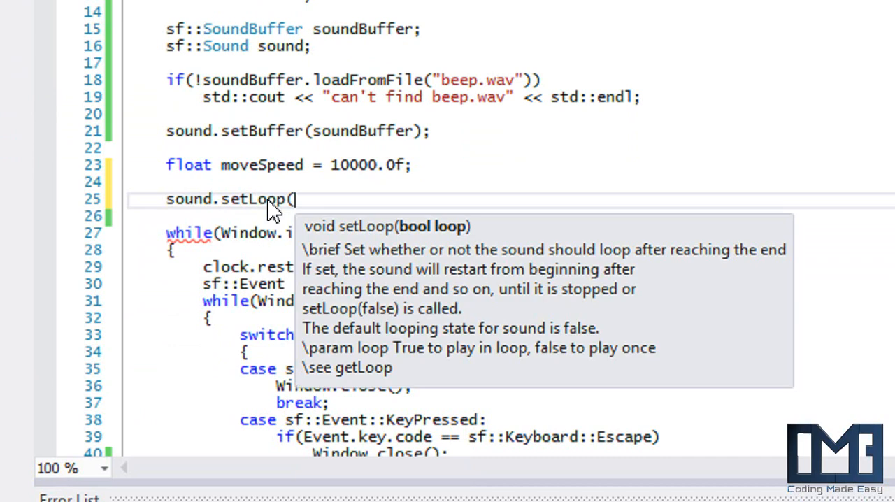
text(tru)
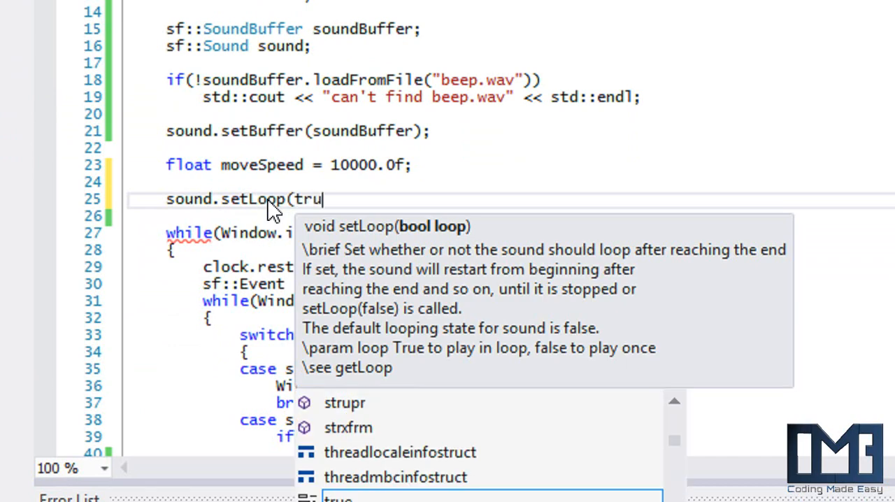
text(e);)
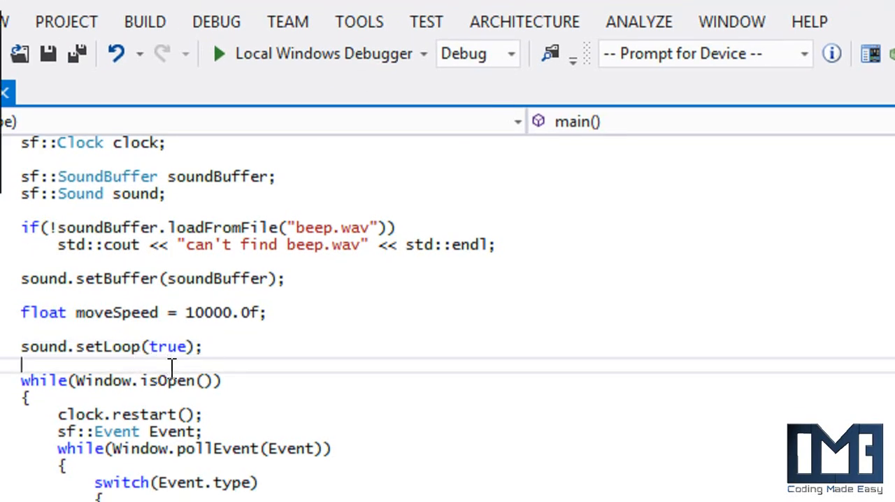
- Delete the setLoop line so nothing sits between moveSpeed and the game loop
click(218, 53)
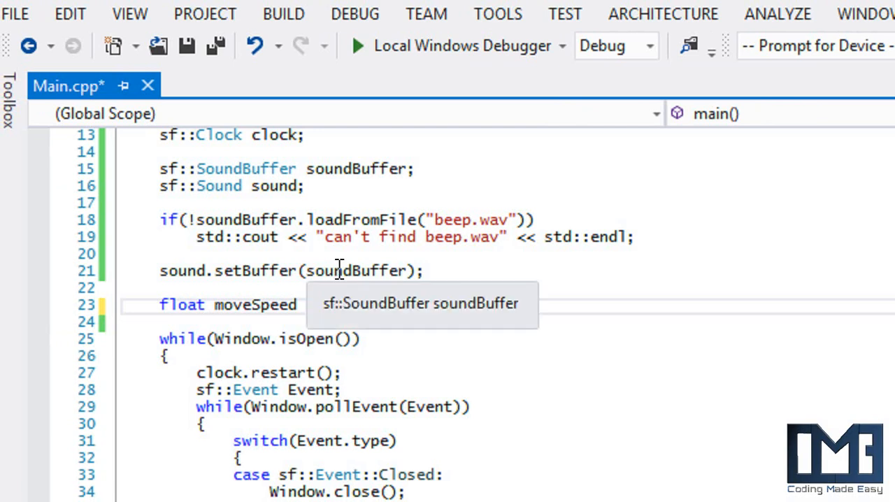
text(= 10000.0f;)
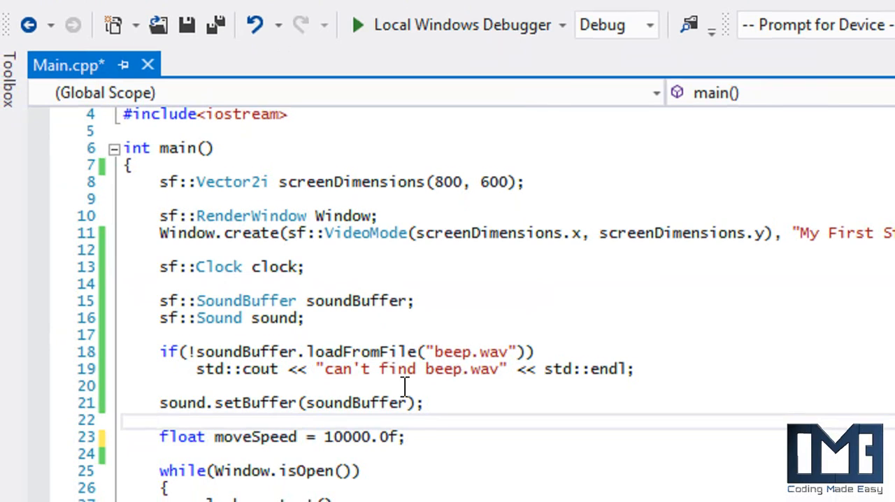
- Declare sf::Music music and start the music.openFromFile if-check
text(s)
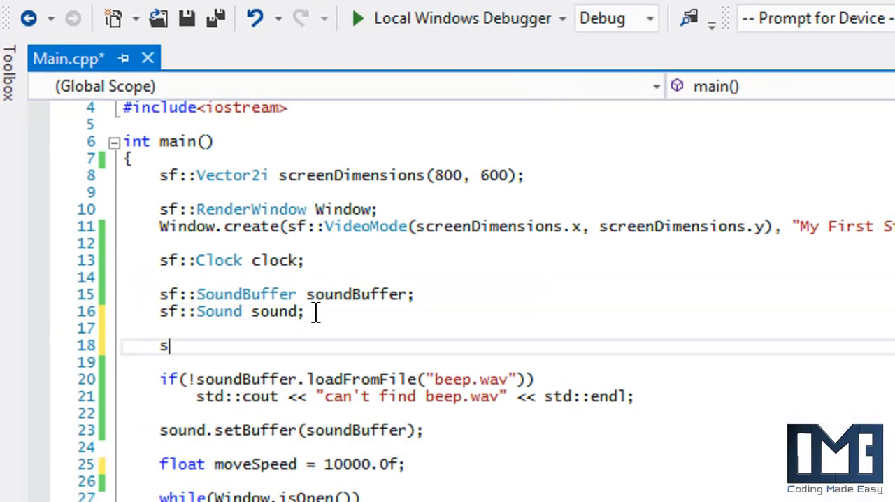
text(f::Music)
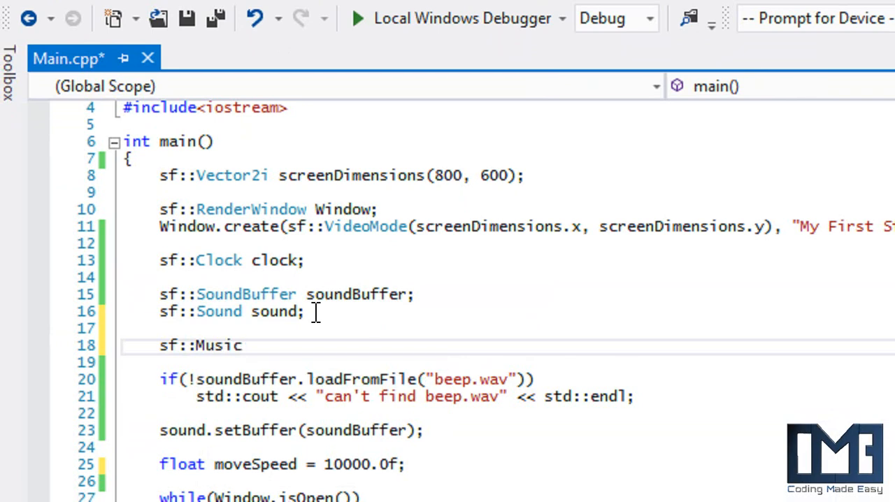
text(music;)
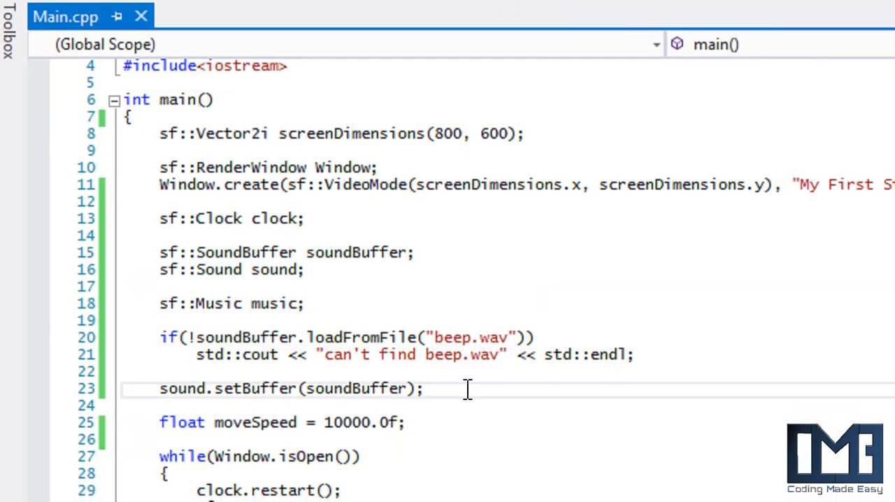
text(if()
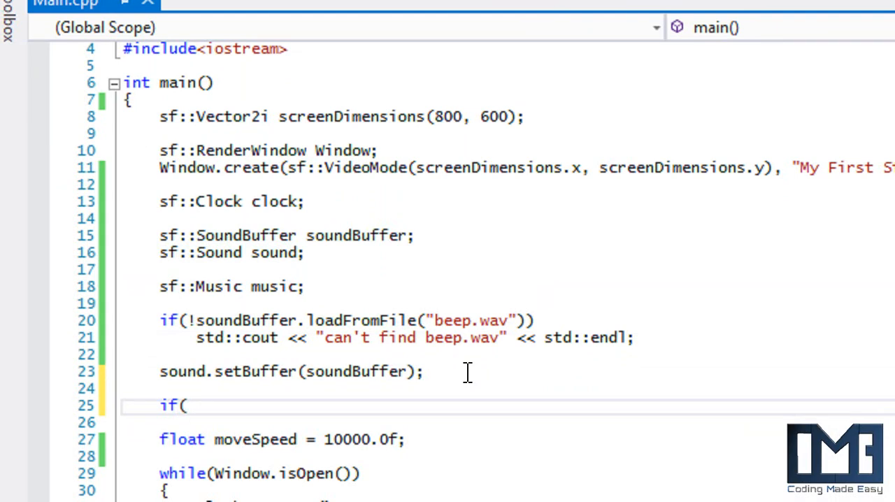
text(music.l)
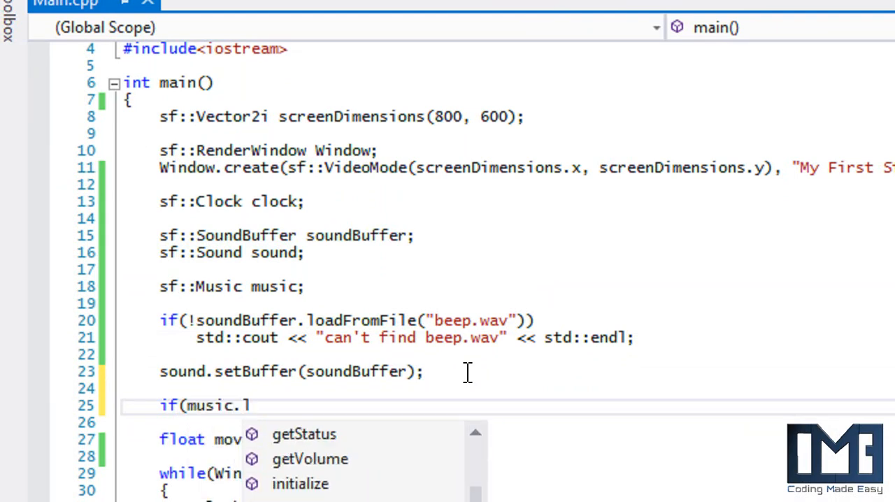
text(oadf)
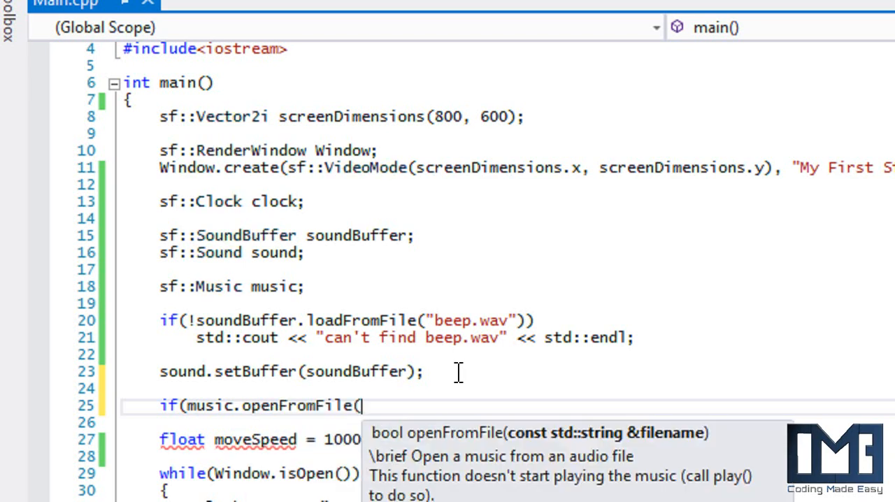
mouse_move(462, 385)
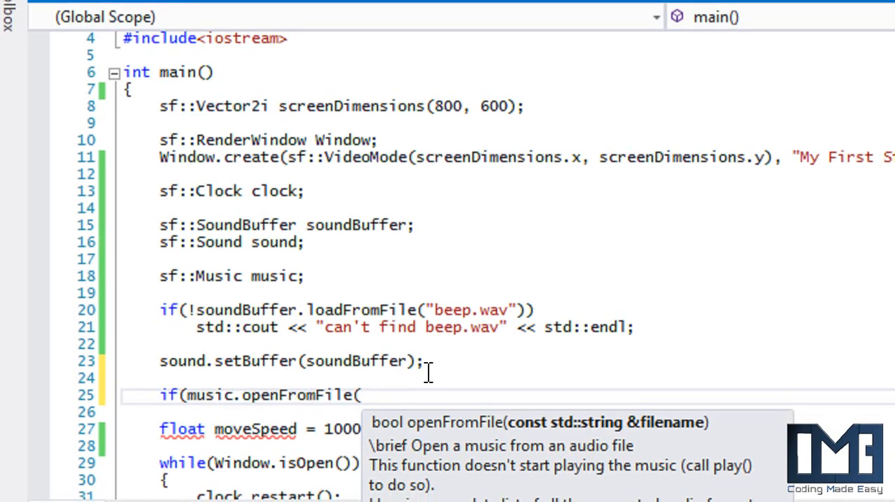
mouse_move(428, 369)
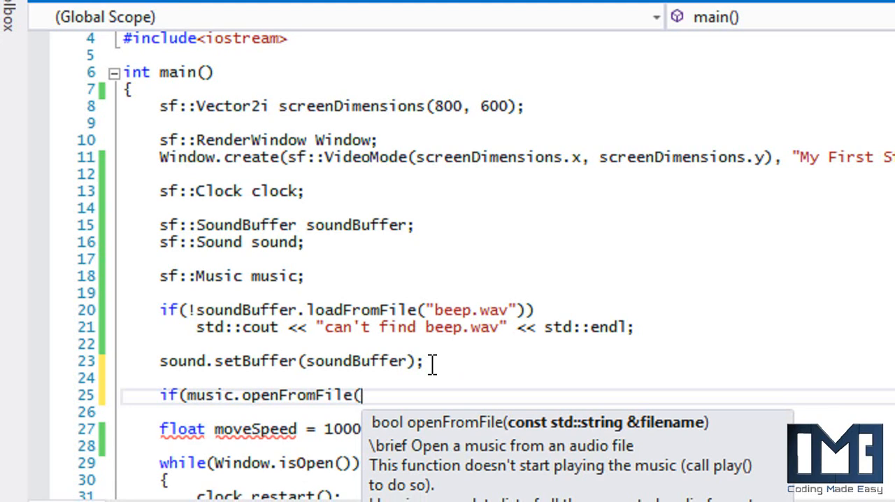
- Open "hero.ogg" and print "Can't find hero.ogg" when it fails
text(:)
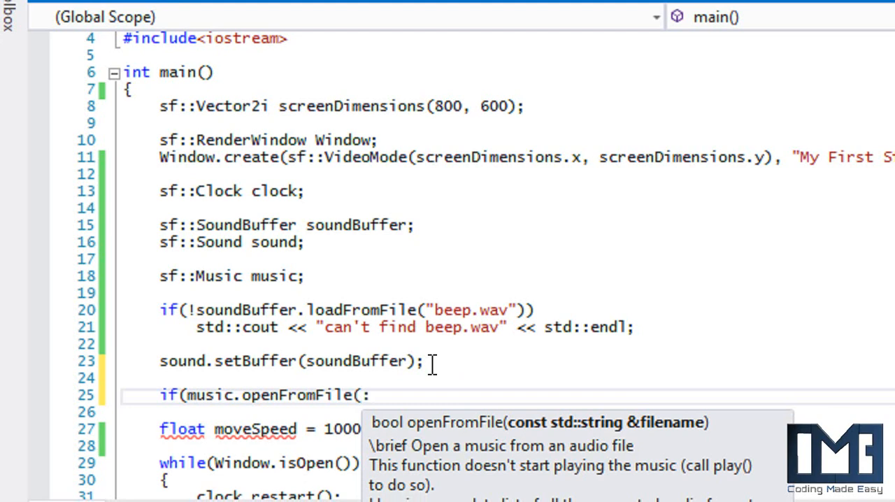
text(her)
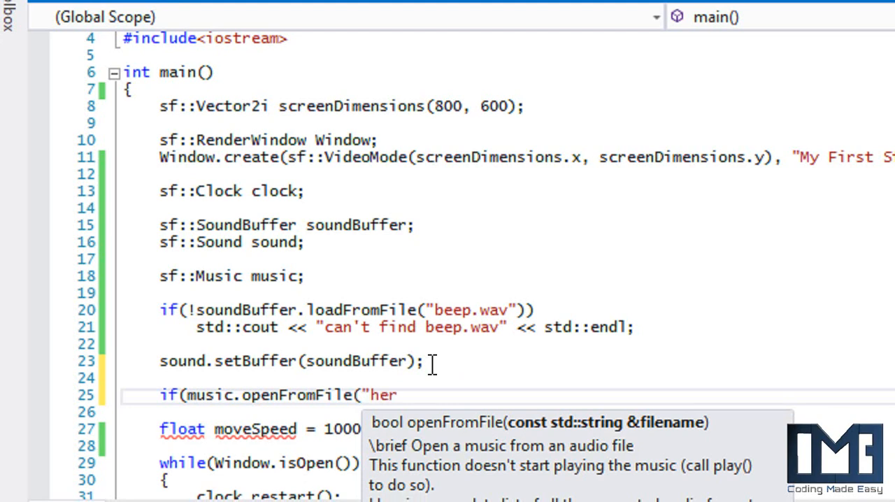
text(o.ogg:)
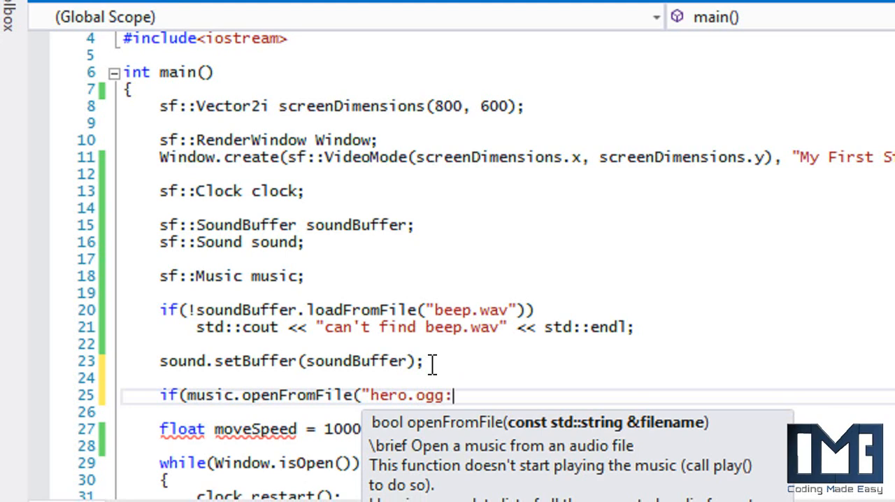
text(");)
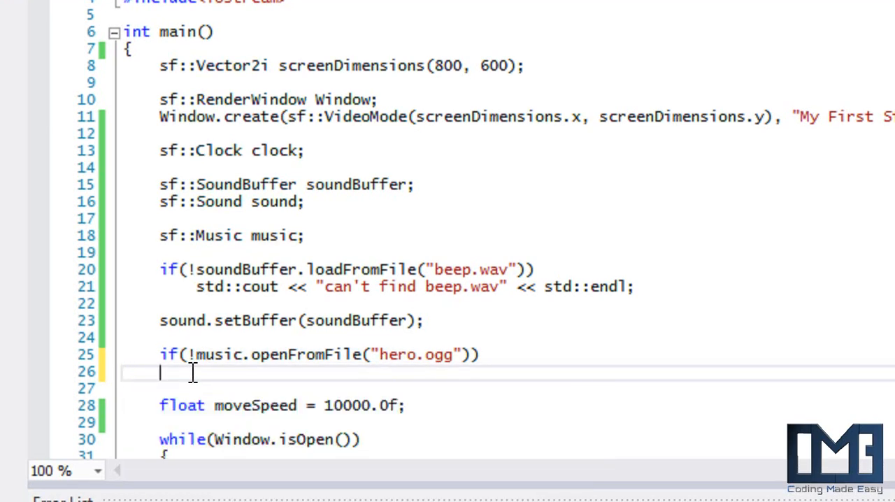
text(std""cout)
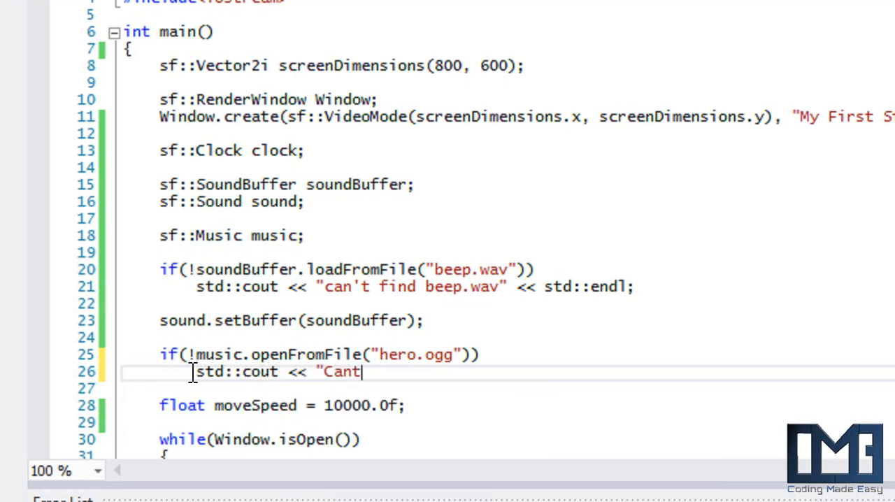
text('t find h)
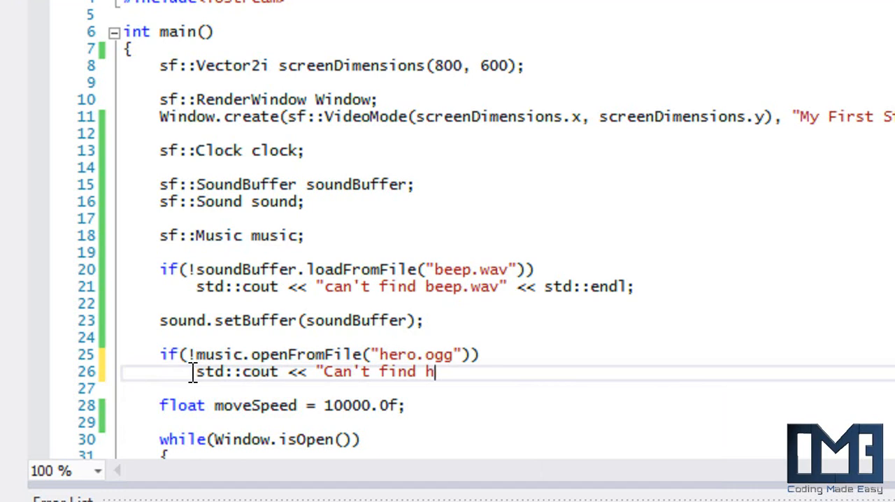
text(ero.ogg" << std::endl;)
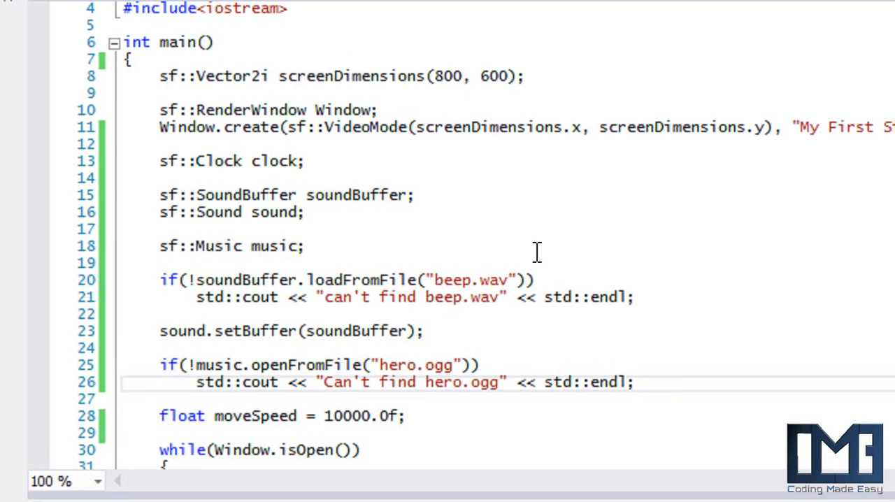
- In the KeyPressed P case, replace sound.play() with music.play()
scroll(down, 3)
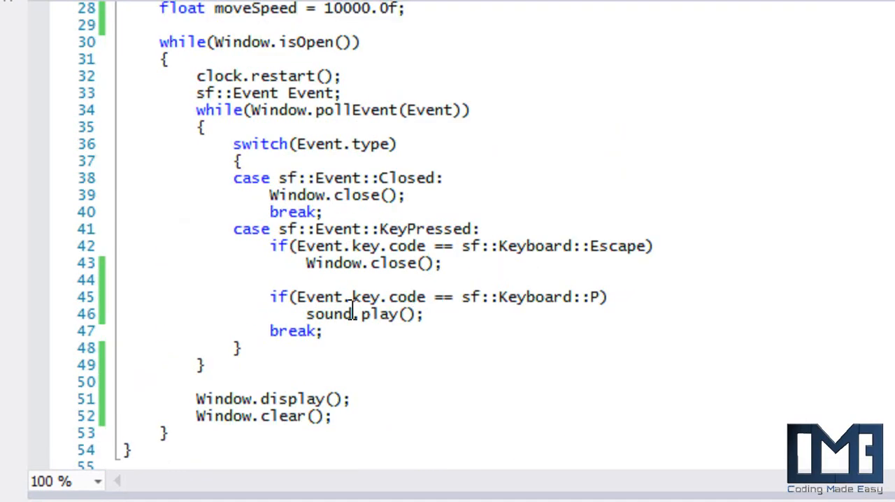
double_click(329, 314)
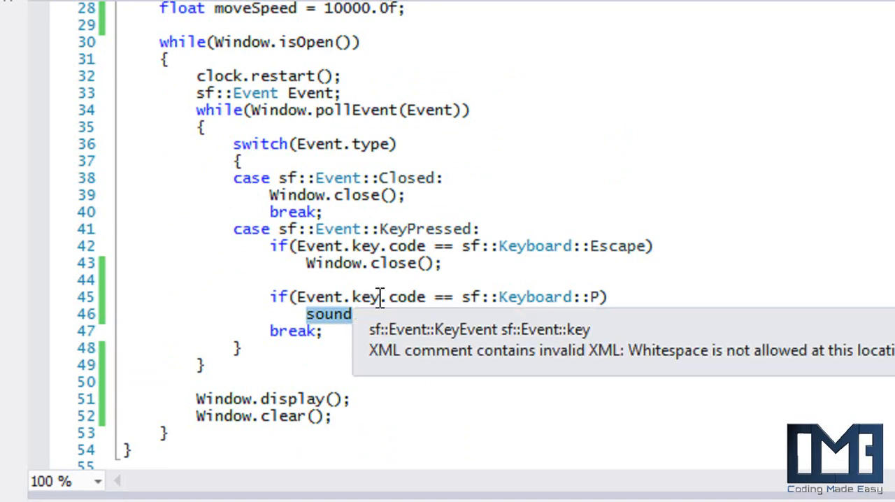
text(.play();)
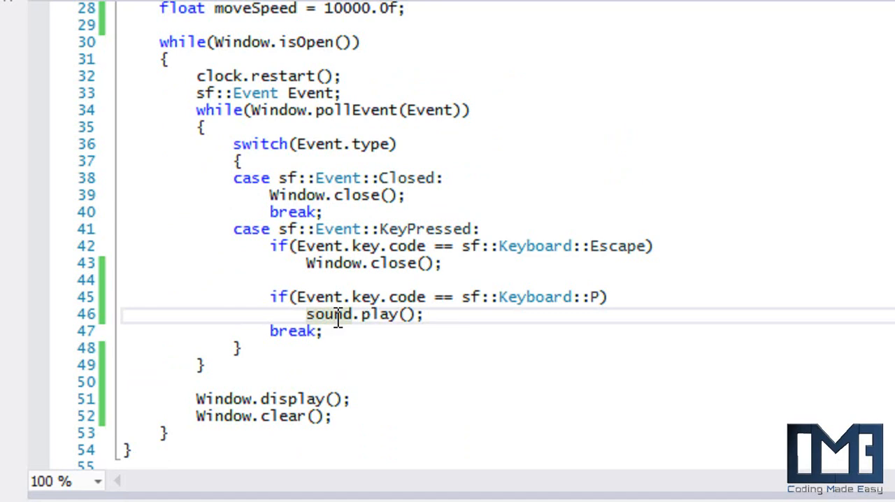
double_click(328, 314)
text(music)
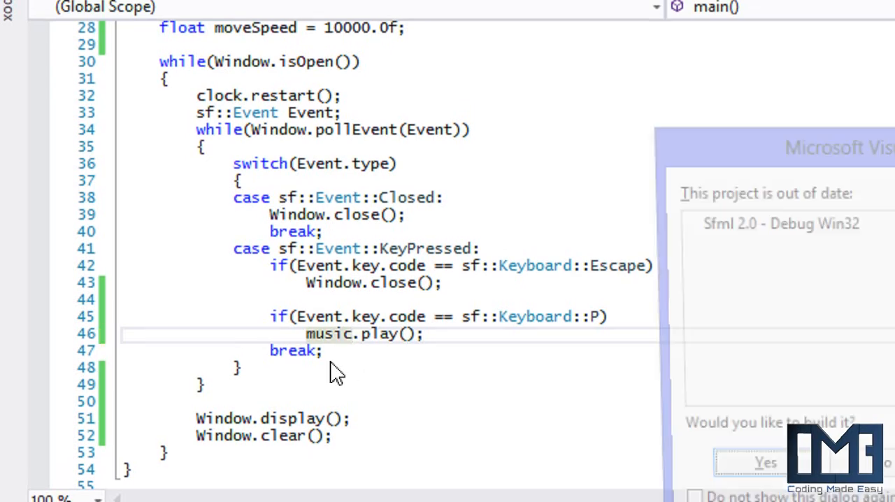
- Build and run the project, see hero.ogg fail to load, and close the console
click(764, 462)
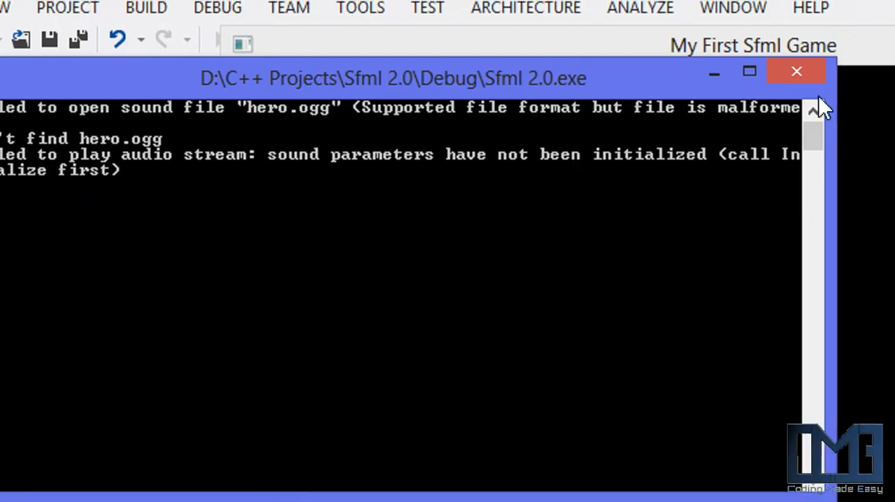
click(795, 70)
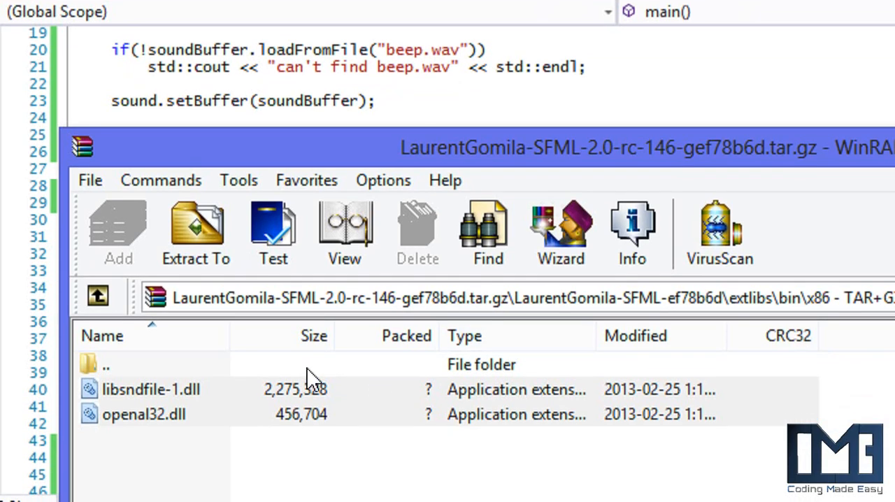
- Browse the SFML archive to extlibs\bin\x86, listing libsndfile-1.dll and openal32.dll
click(98, 294)
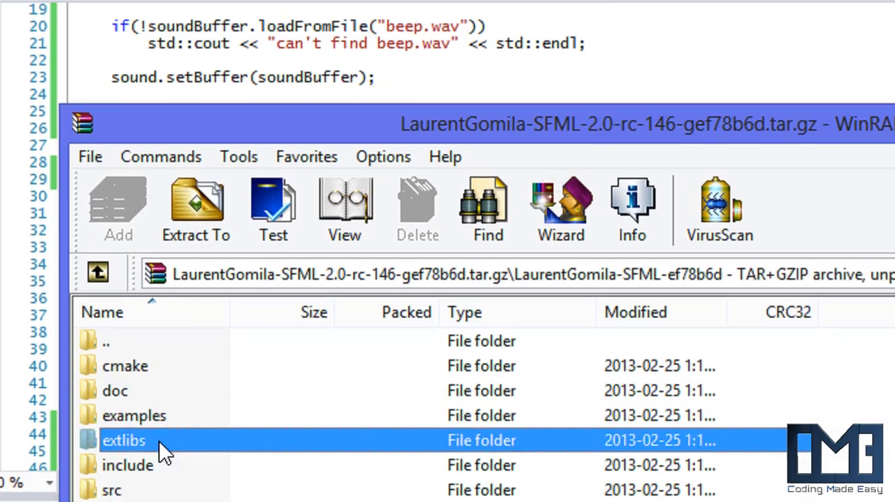
scroll(down, 3)
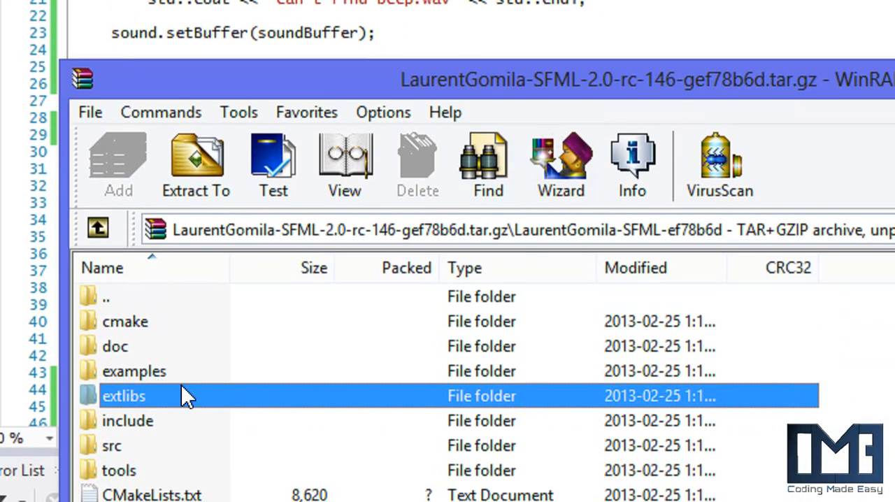
double_click(123, 396)
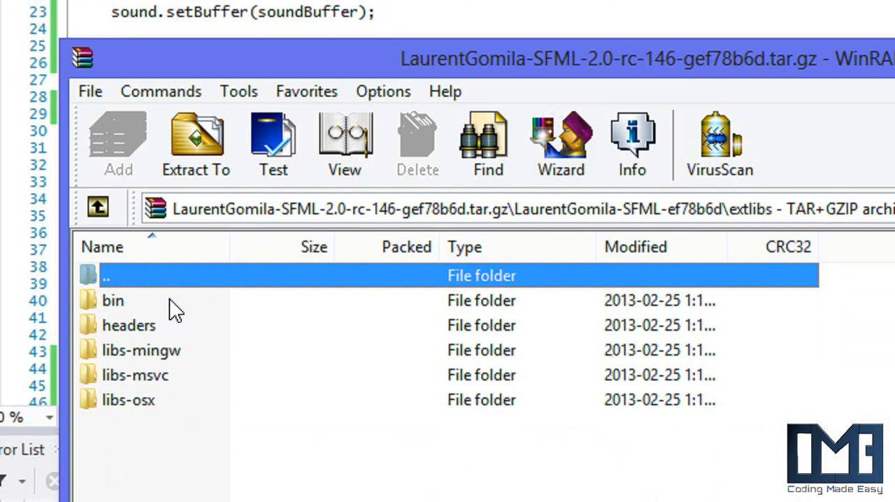
double_click(112, 300)
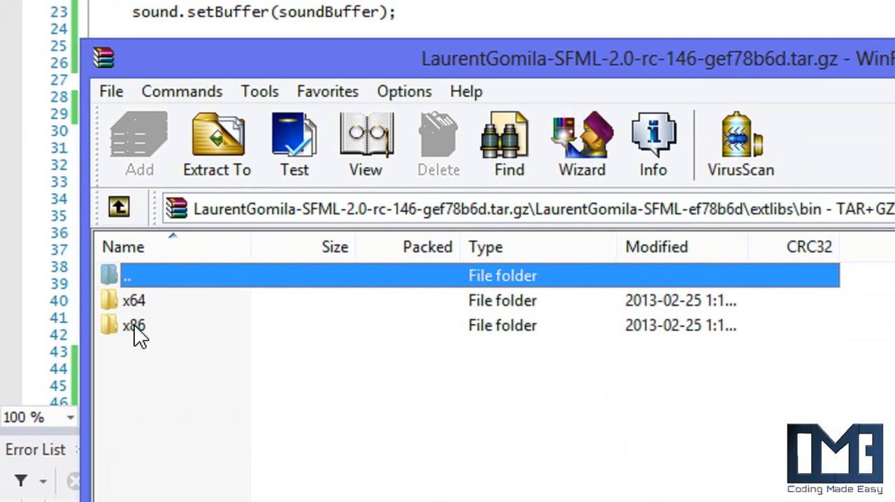
click(134, 300)
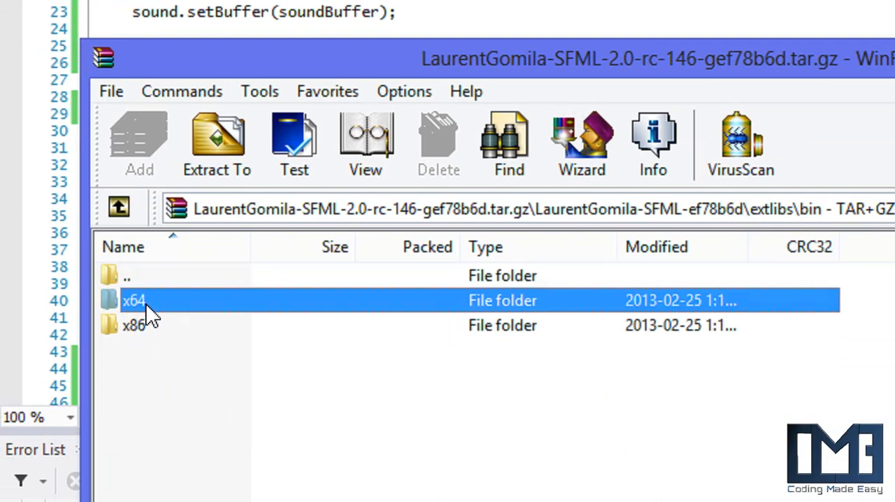
mouse_move(195, 355)
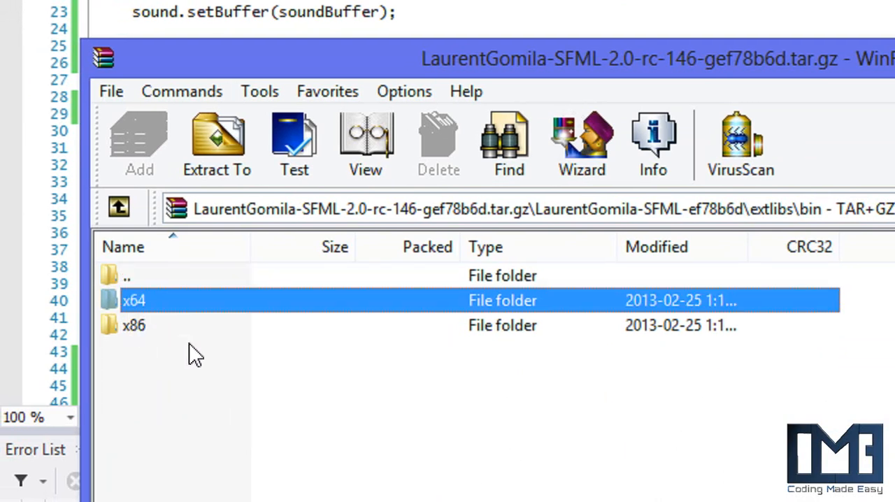
mouse_move(183, 306)
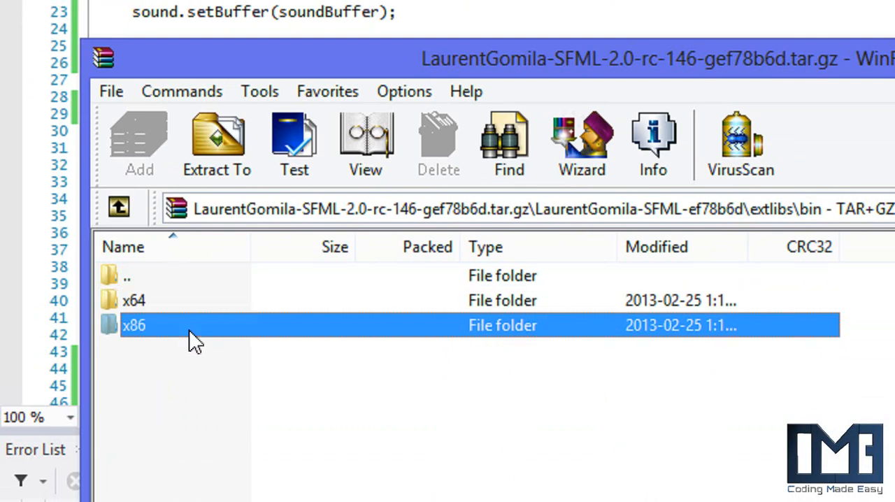
double_click(133, 325)
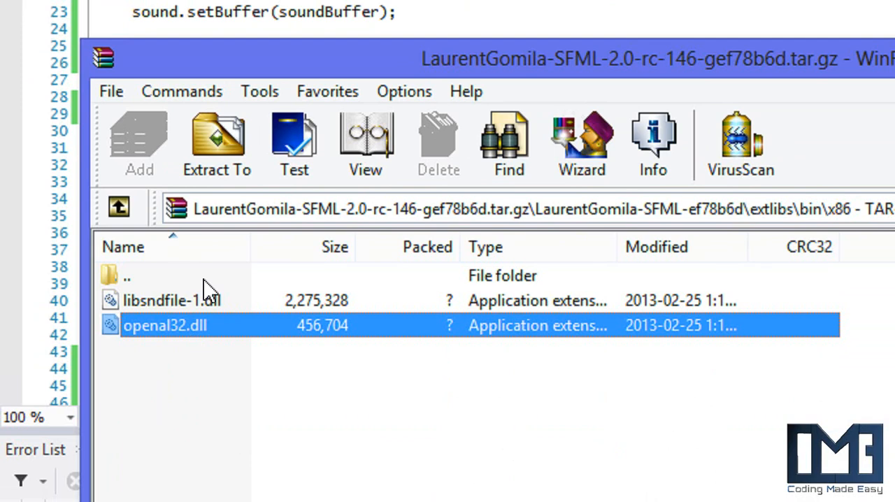
mouse_move(213, 287)
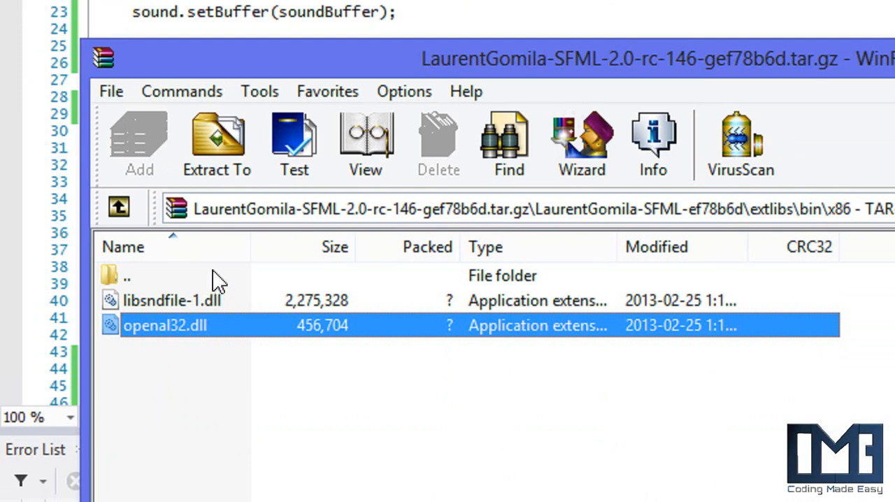
mouse_move(222, 273)
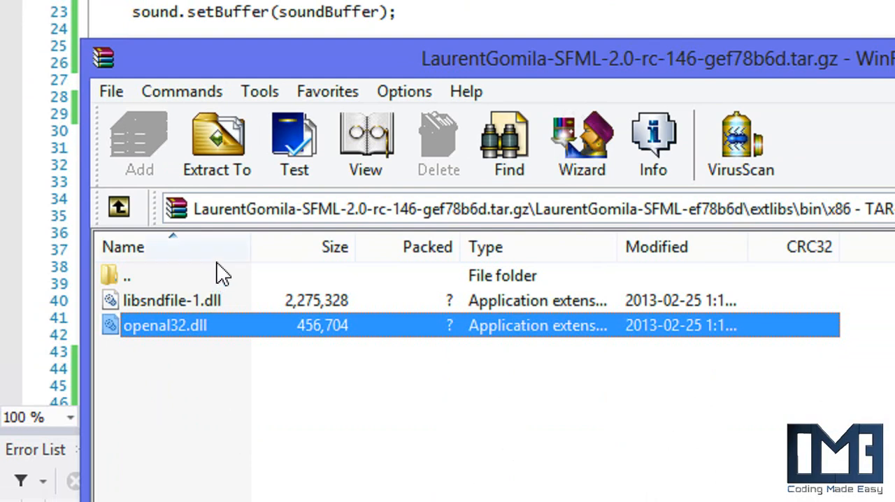
mouse_move(222, 273)
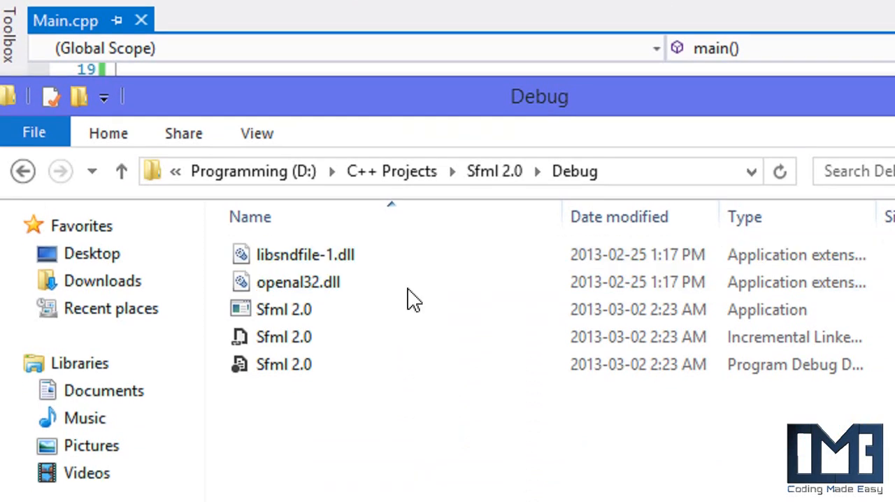
- Confirm libsndfile-1.dll and openal32.dll sit in D:\C++ Projects\Sfml 2.0\Debug, then return
click(284, 309)
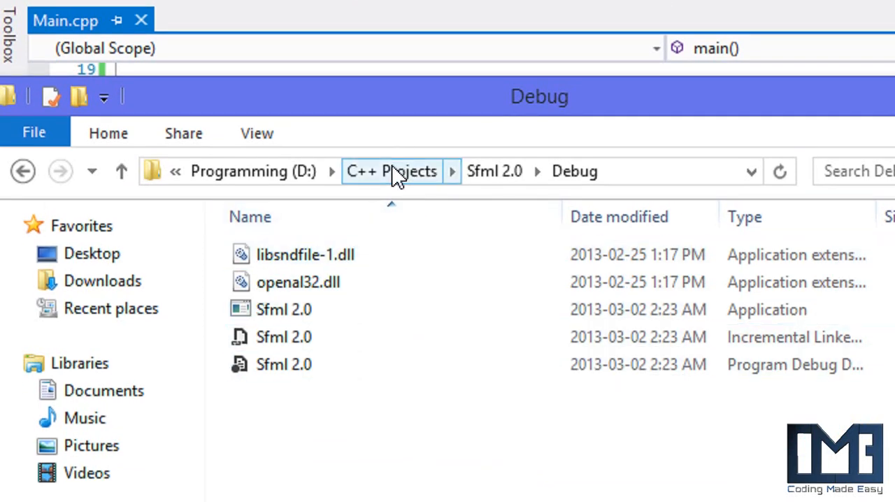
click(391, 171)
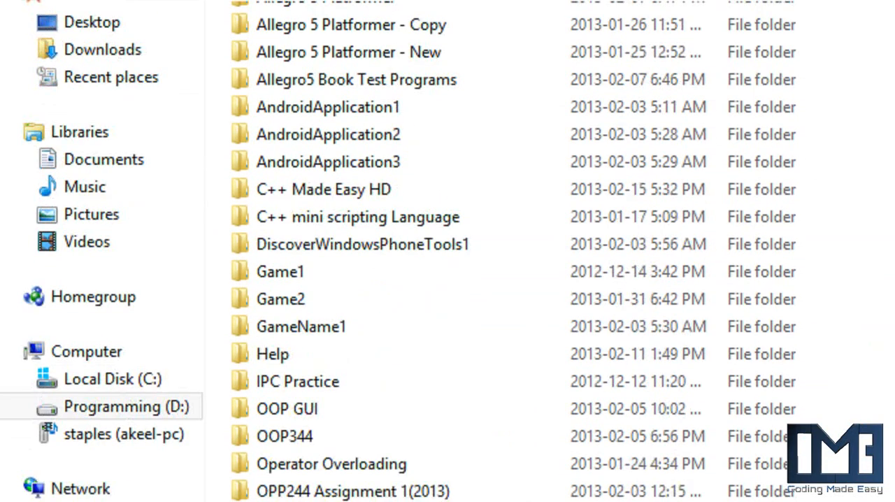
scroll(down, 3)
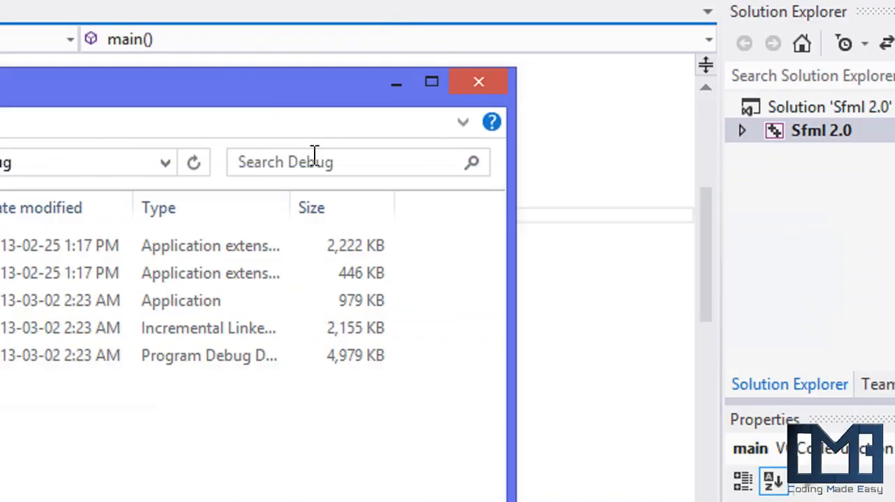
click(478, 81)
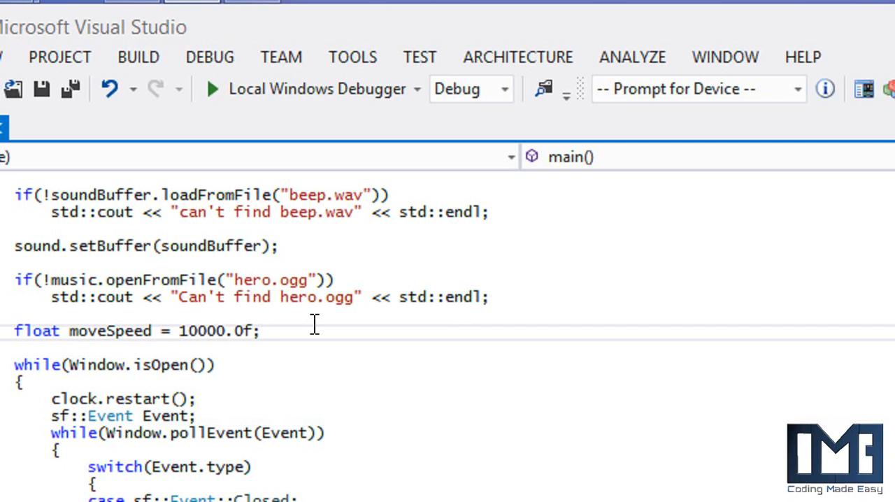
click(261, 330)
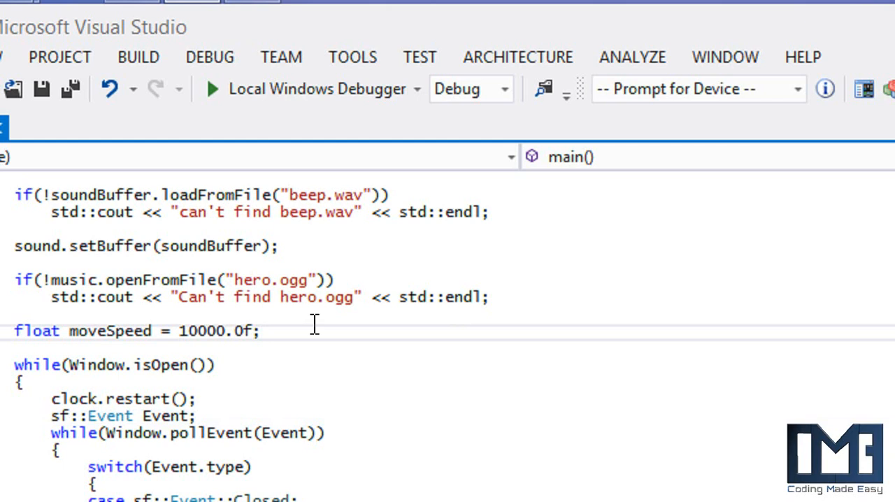
- Begin a music.setPlayingOffset call below moveSpeed and cancel the mistyped IntelliSense entry
text(music)
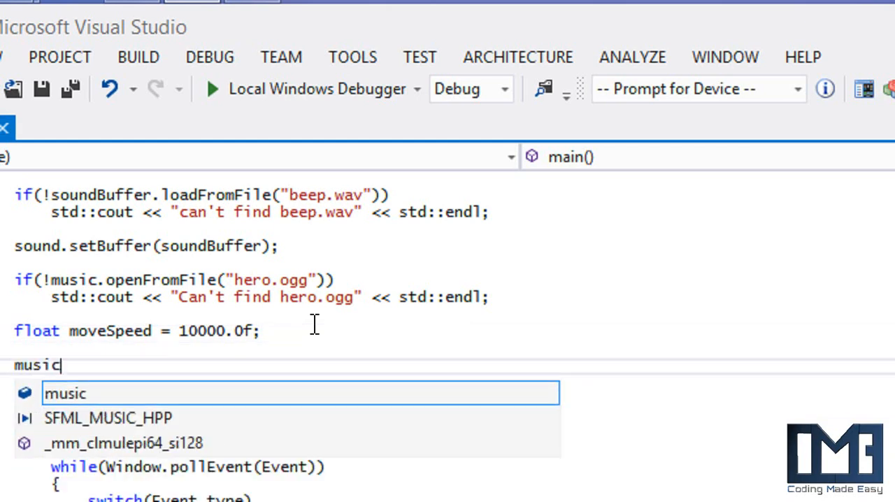
text(.)
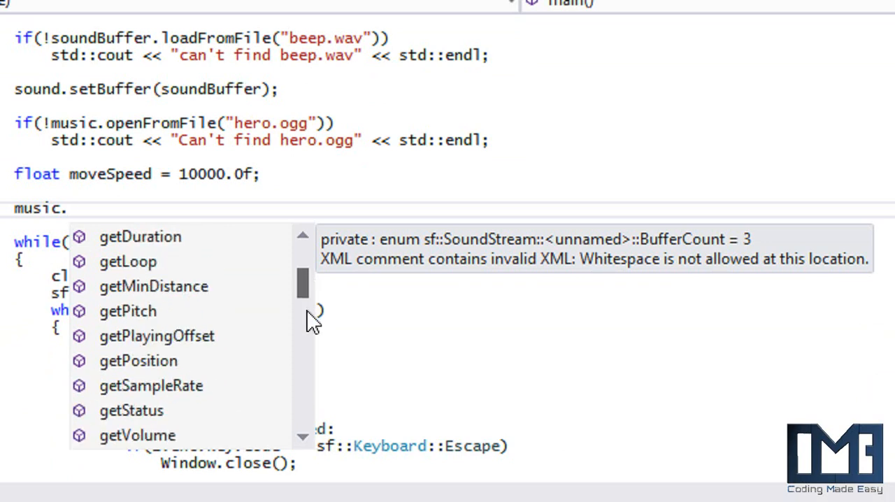
text(setPI)
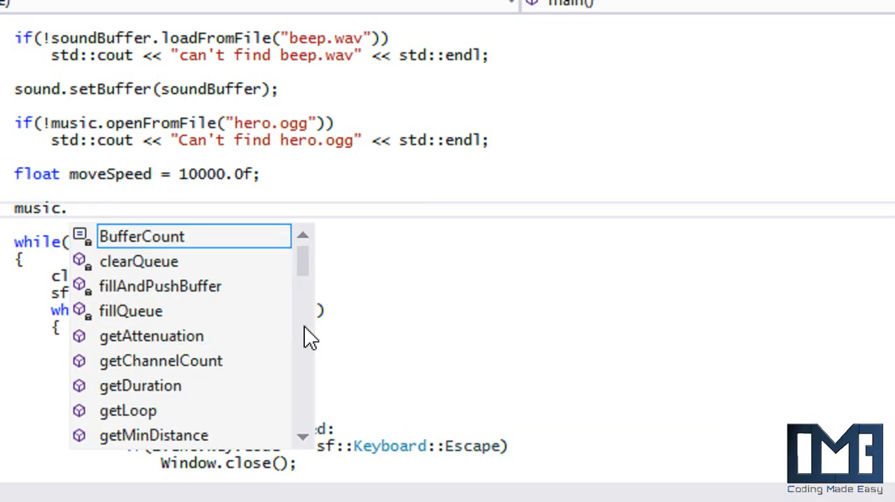
key(Escape)
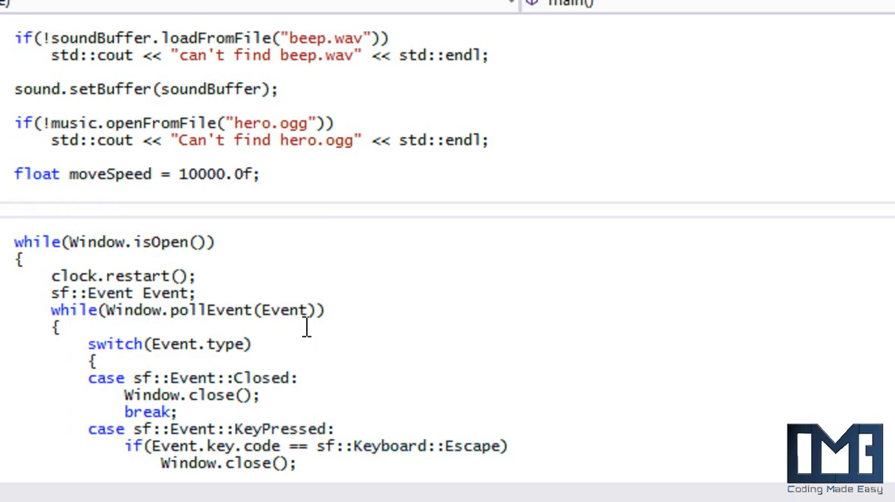
- Retype music.setPlayingOffset( with an offset value, then edit that value
text(music.)
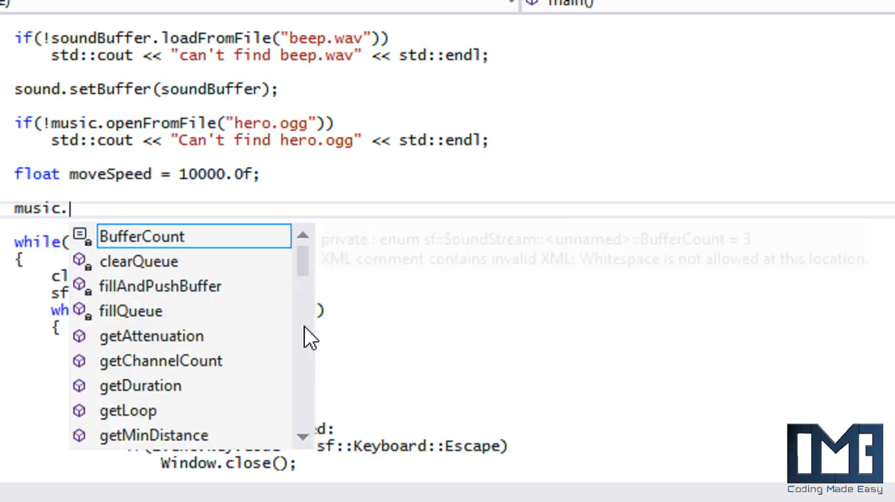
text(setPlayingOffset)
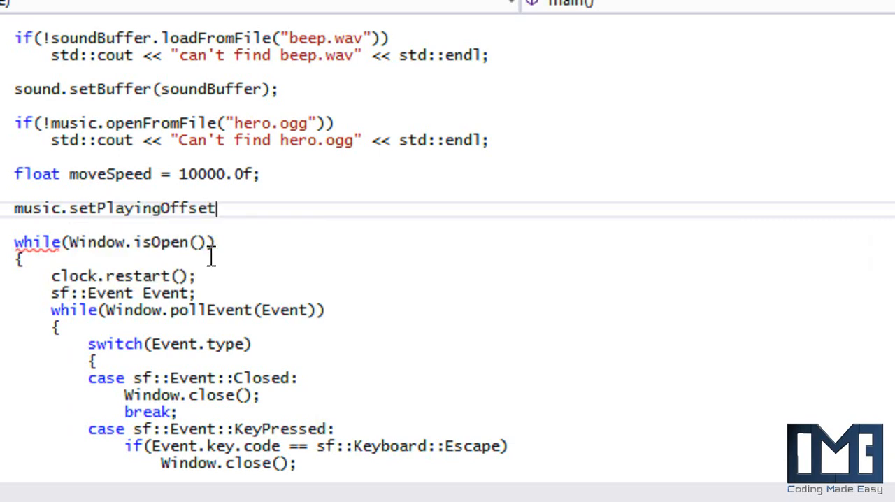
text(()
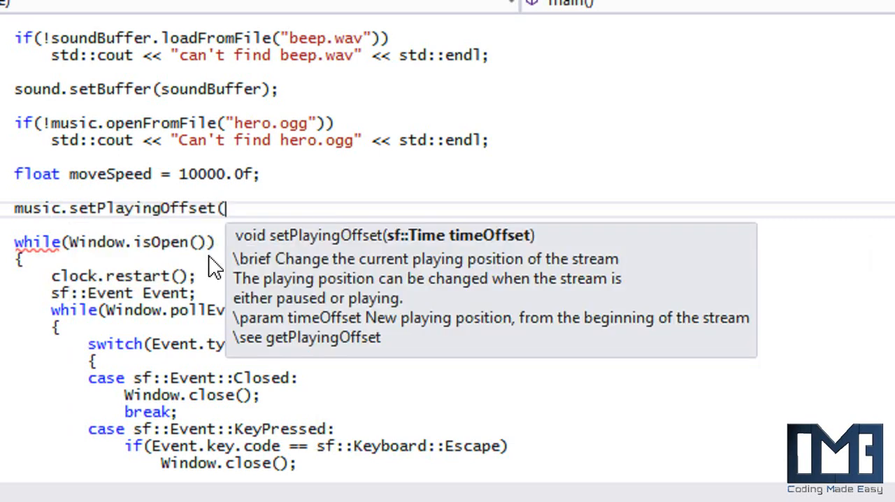
text(sf::)
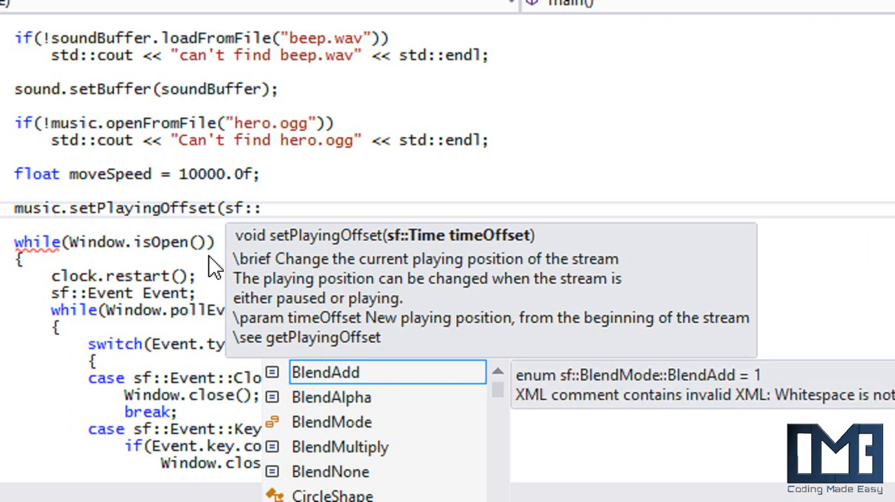
text(T)
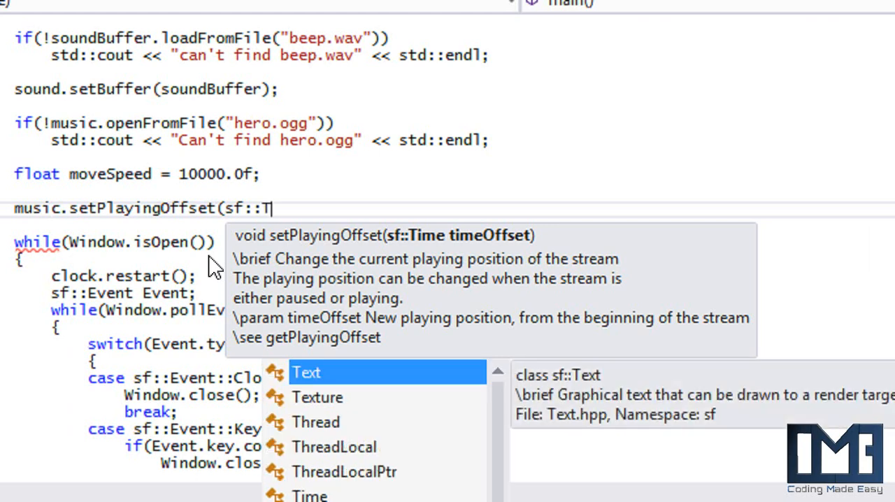
key(Backspace)
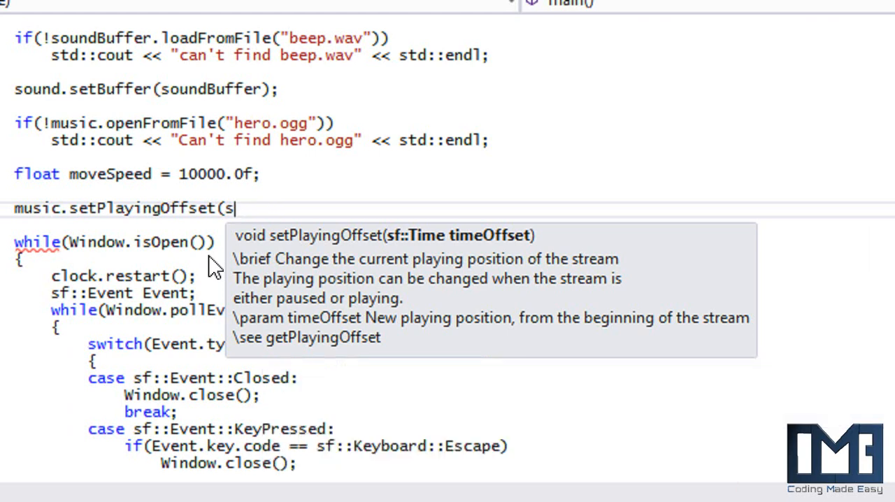
text(1.)
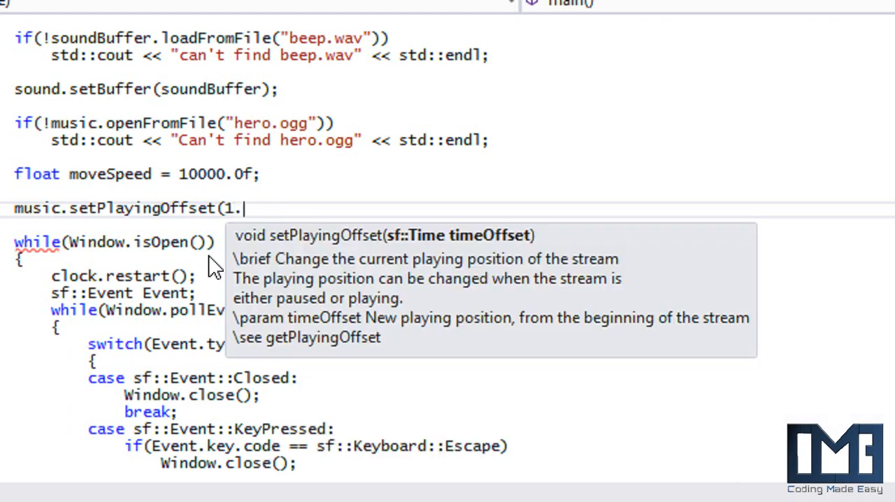
text(2.0f)
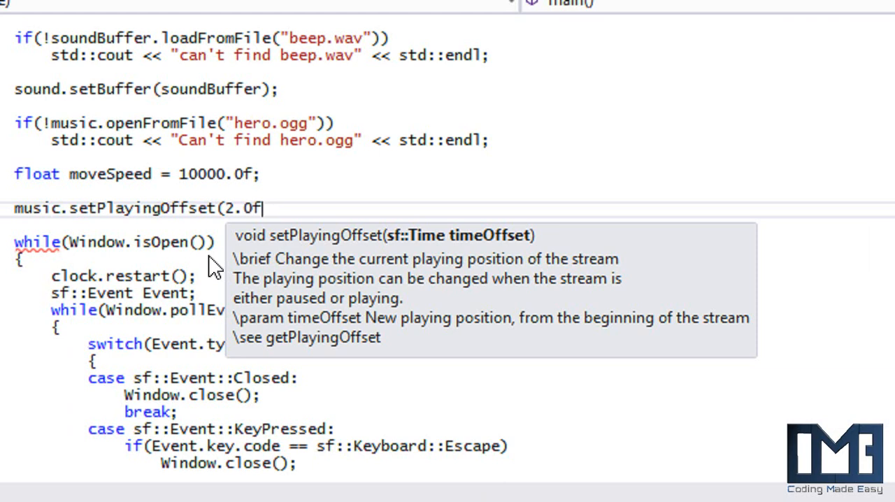
text();)
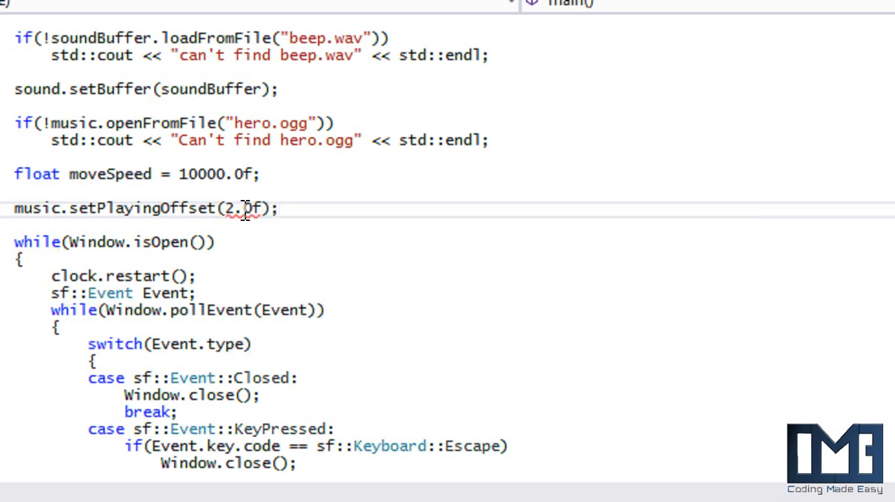
key(Backspace)
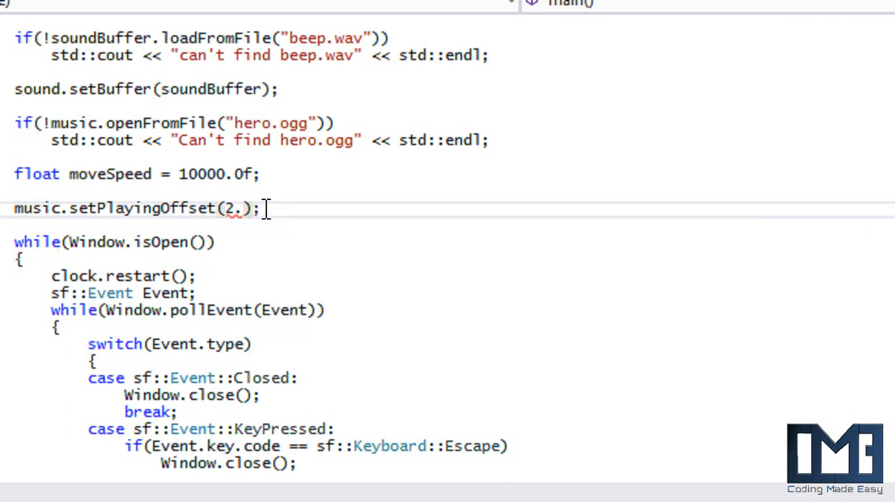
text(sf::)
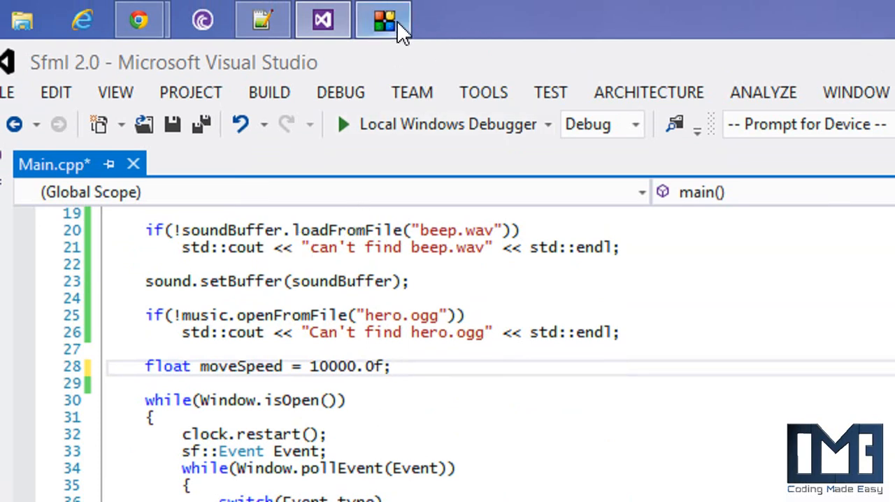
- Click the screen recorder in the taskbar, keeping the line below moveSpeed blank
click(382, 20)
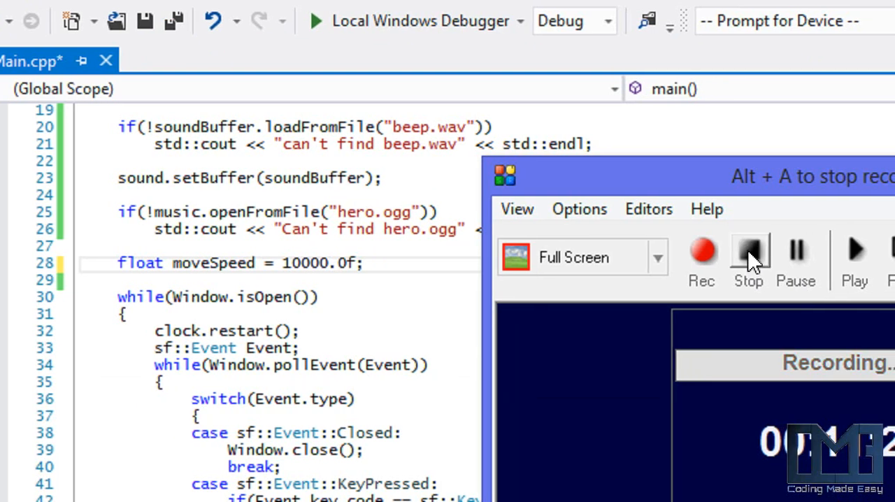
mouse_move(749, 255)
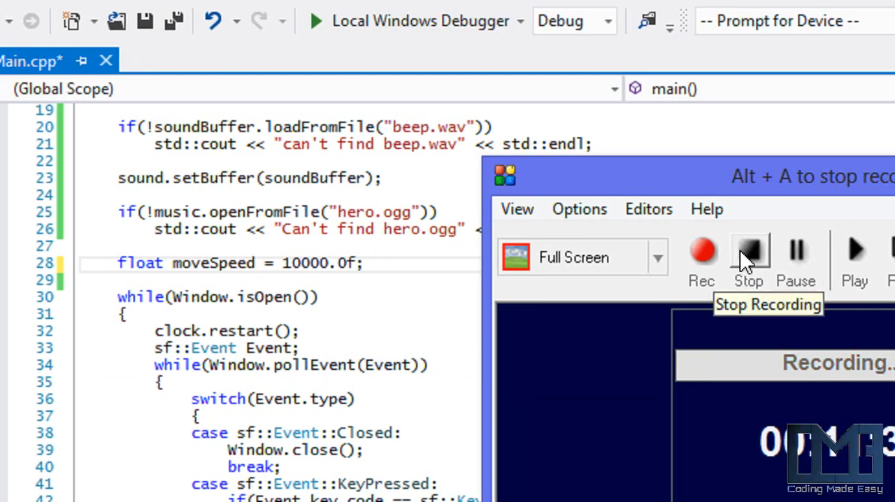